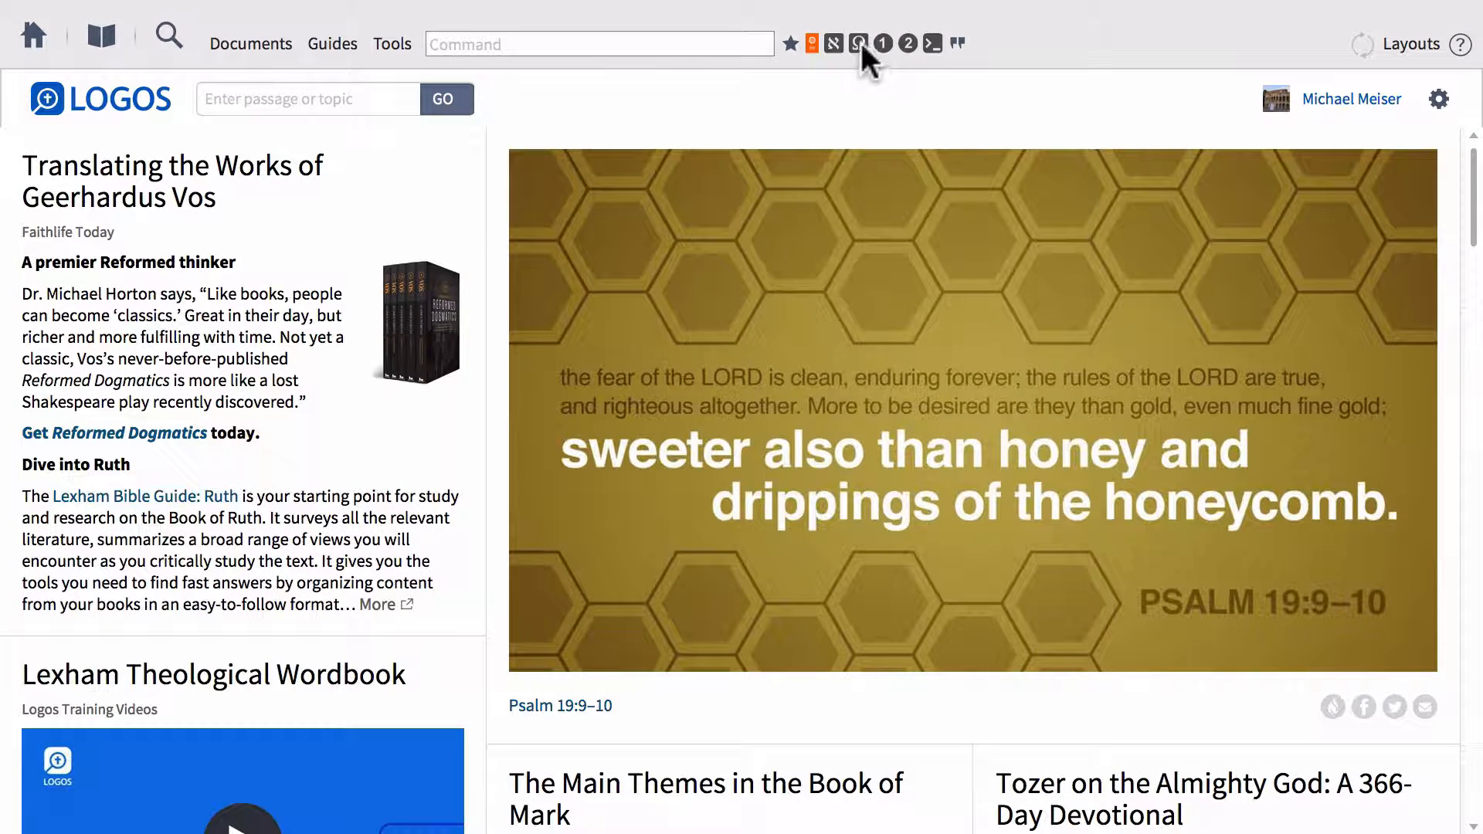
Open the NA28 Greek New Testament from its toolbar shortcut, landing at John 3:16.
{"action": "left_click", "coordinate": [858, 43]}
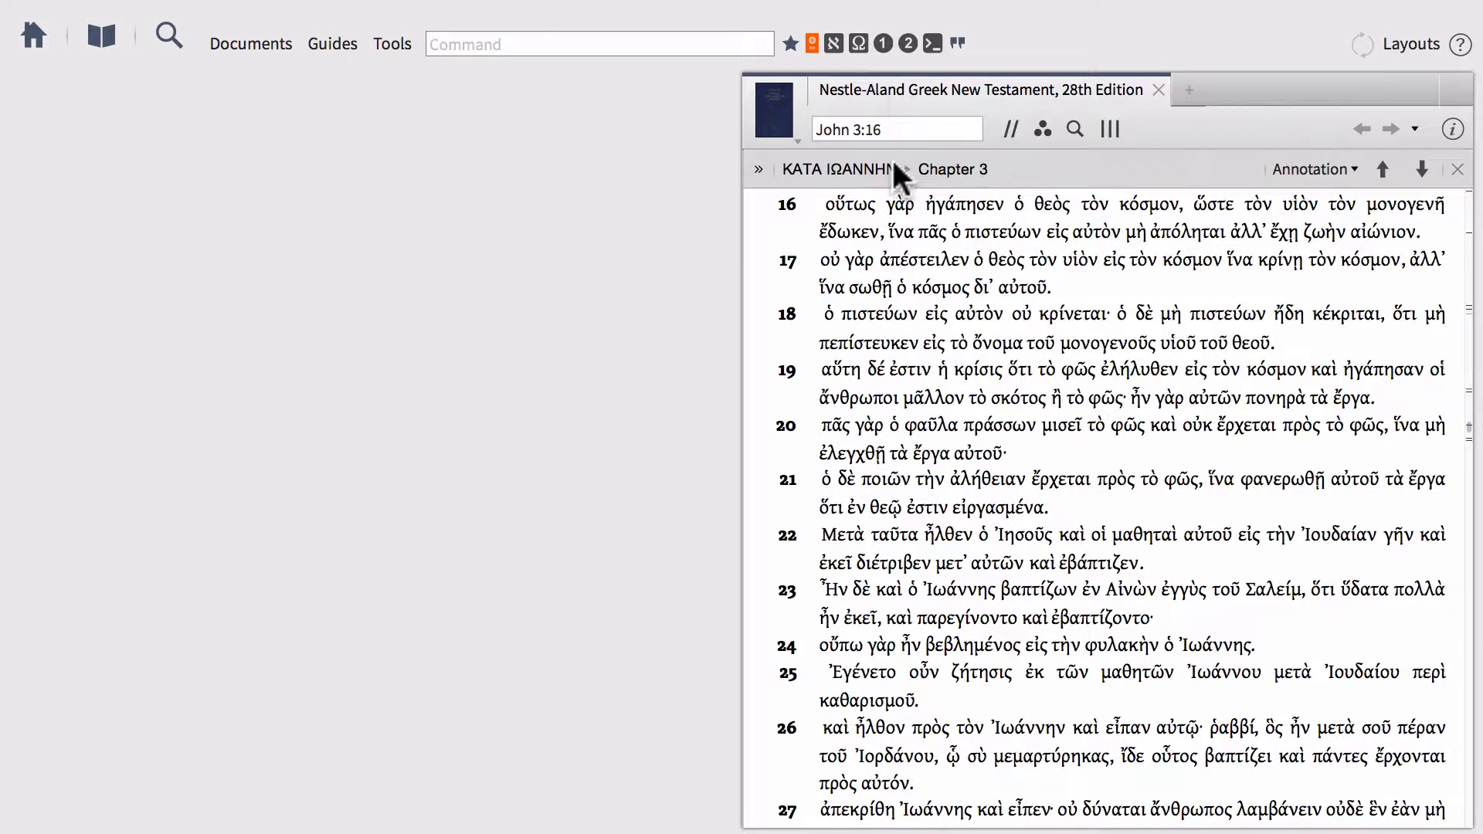
{"action": "left_click", "coordinate": [894, 130]}
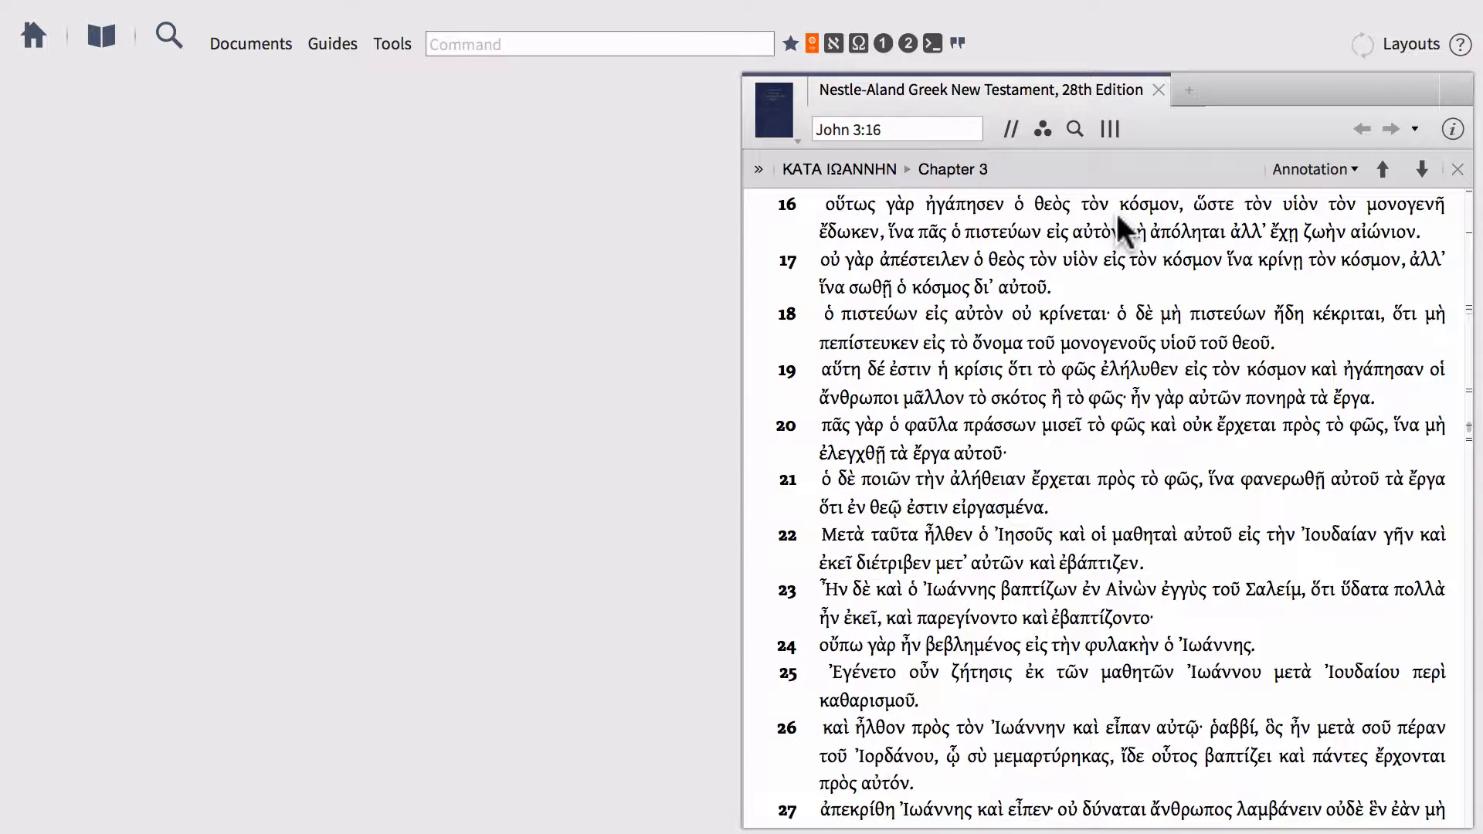
{"action": "mouse_move", "coordinate": [1155, 204]}
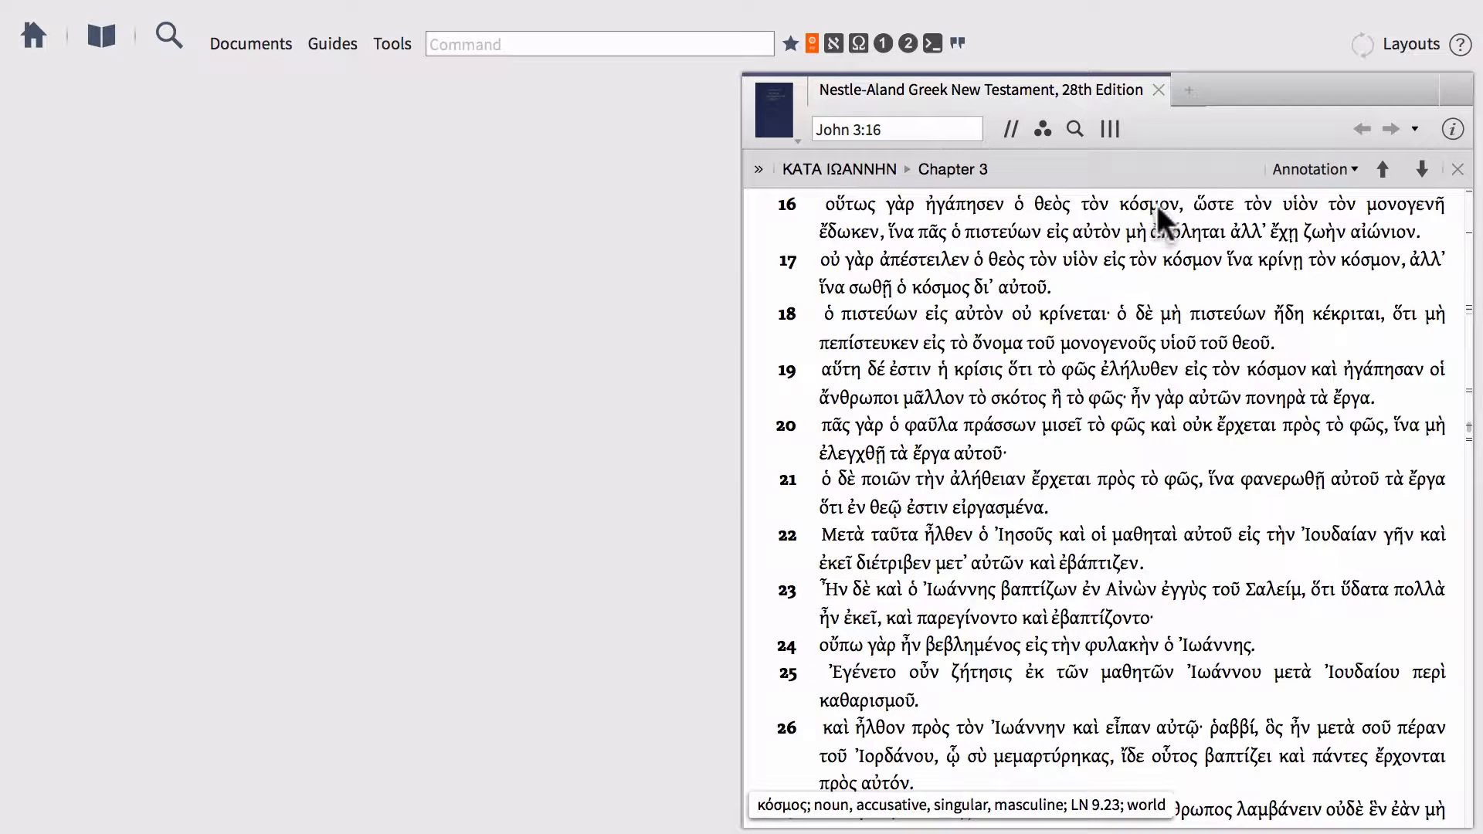
Run a morph search for lemma κόσμος from κόσμον's context menu in John 3:16.
{"action": "right_click", "coordinate": [1147, 203]}
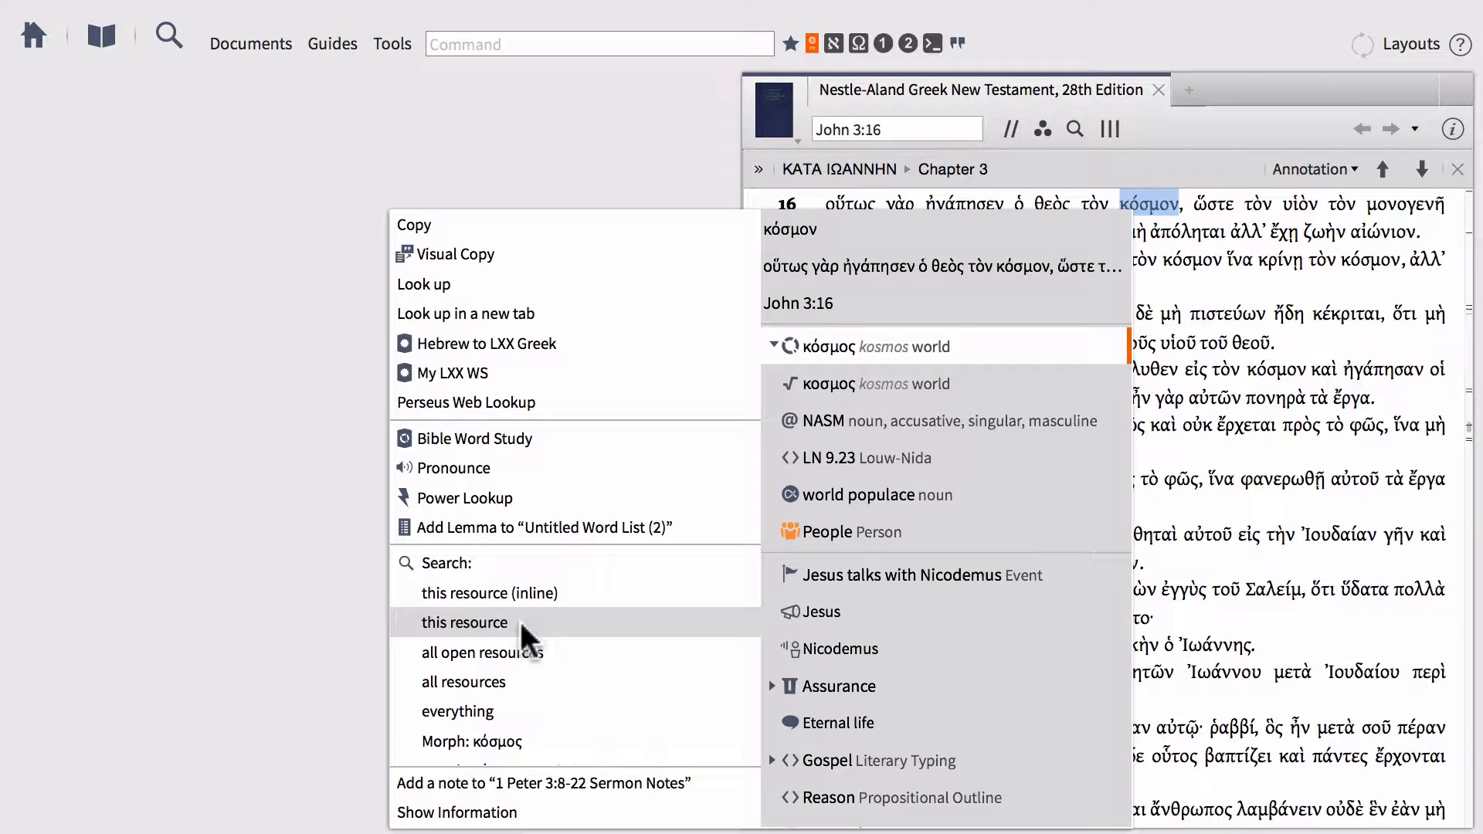
{"action": "left_click", "coordinate": [463, 623]}
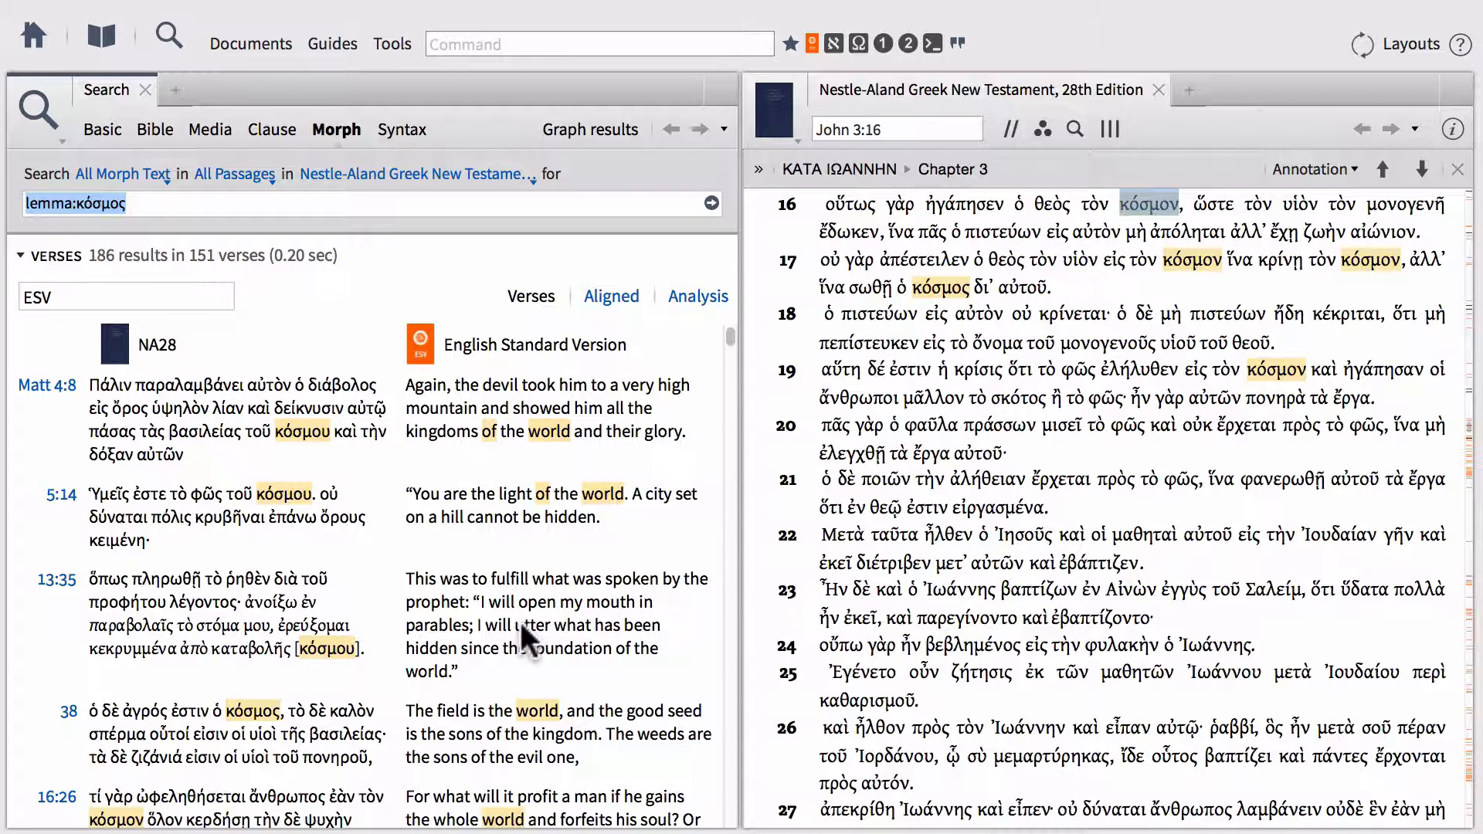
{"action": "mouse_move", "coordinate": [492, 388]}
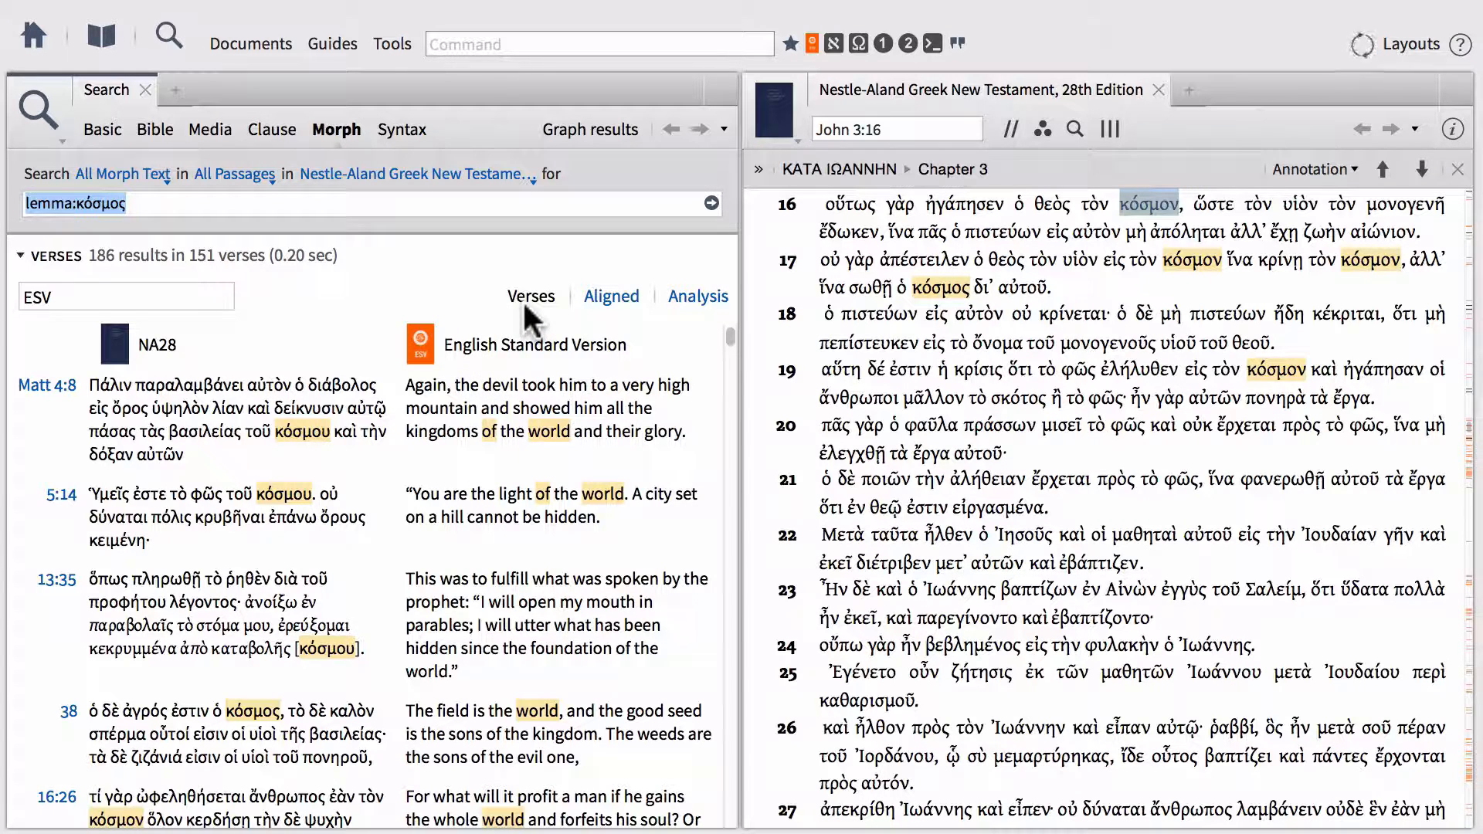
{"action": "mouse_move", "coordinate": [634, 322]}
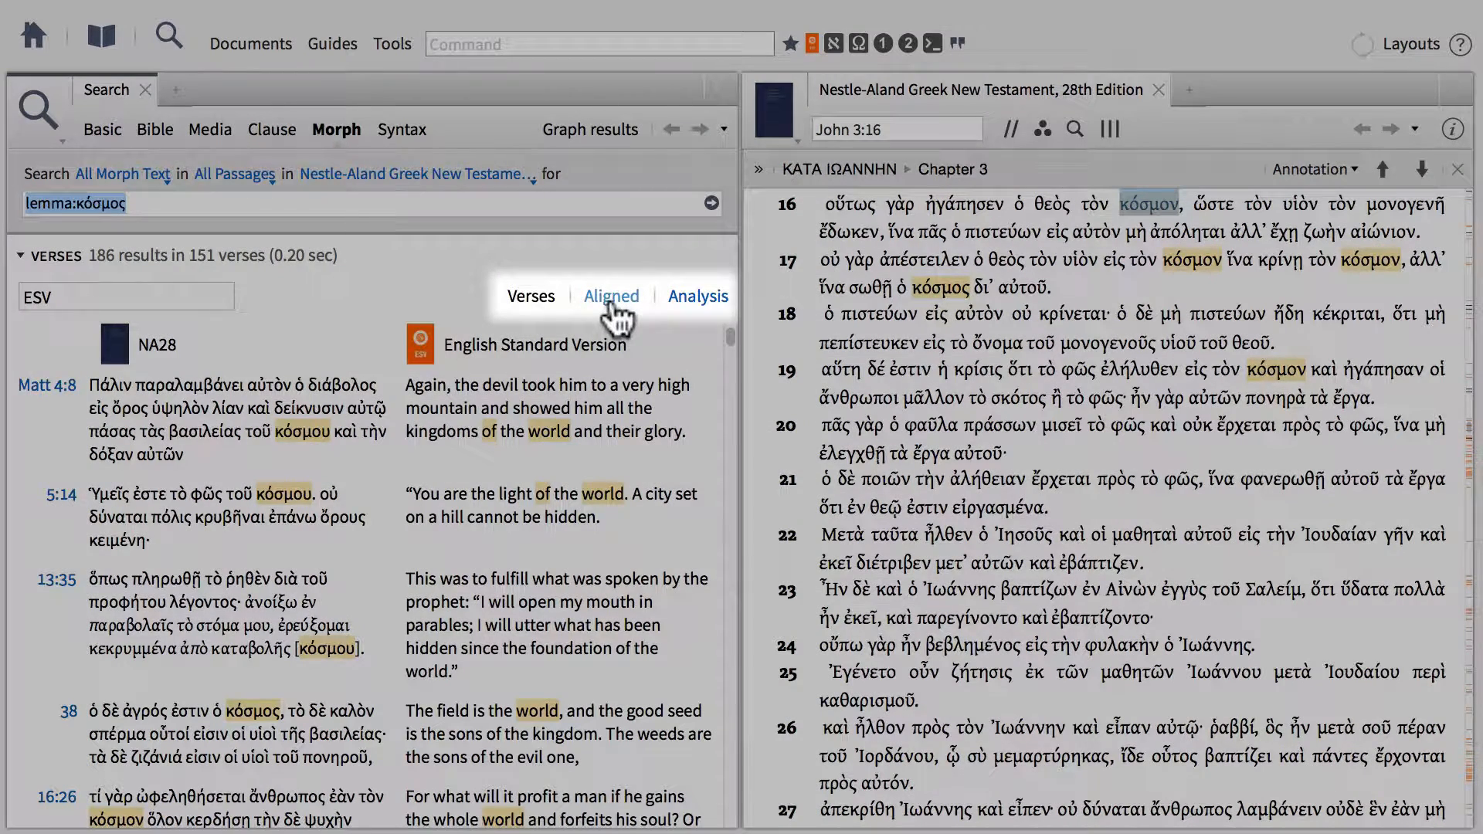
Switch the κόσμος results to the Aligned view.
{"action": "left_click", "coordinate": [612, 296]}
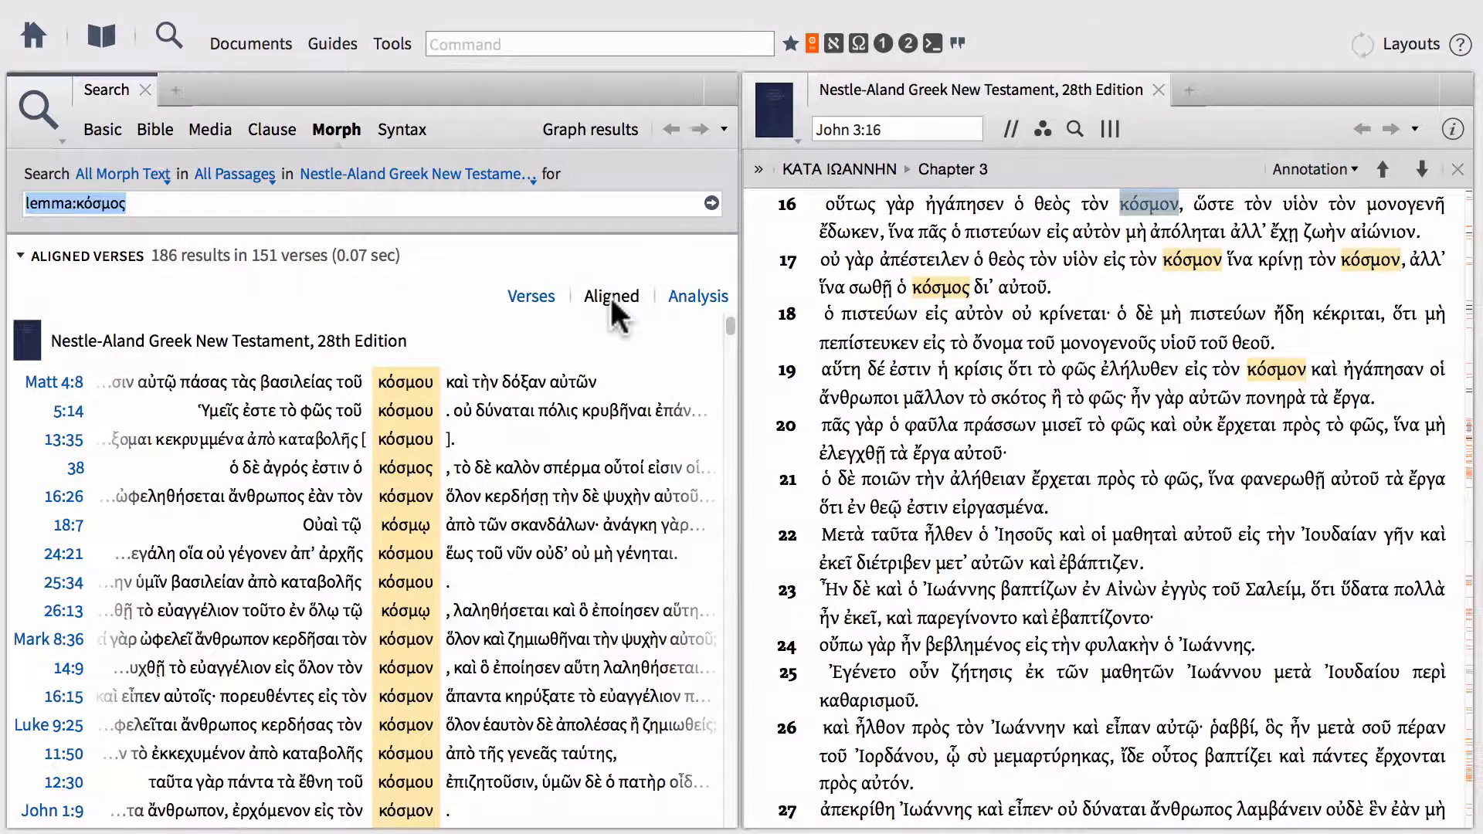
{"action": "mouse_move", "coordinate": [405, 525]}
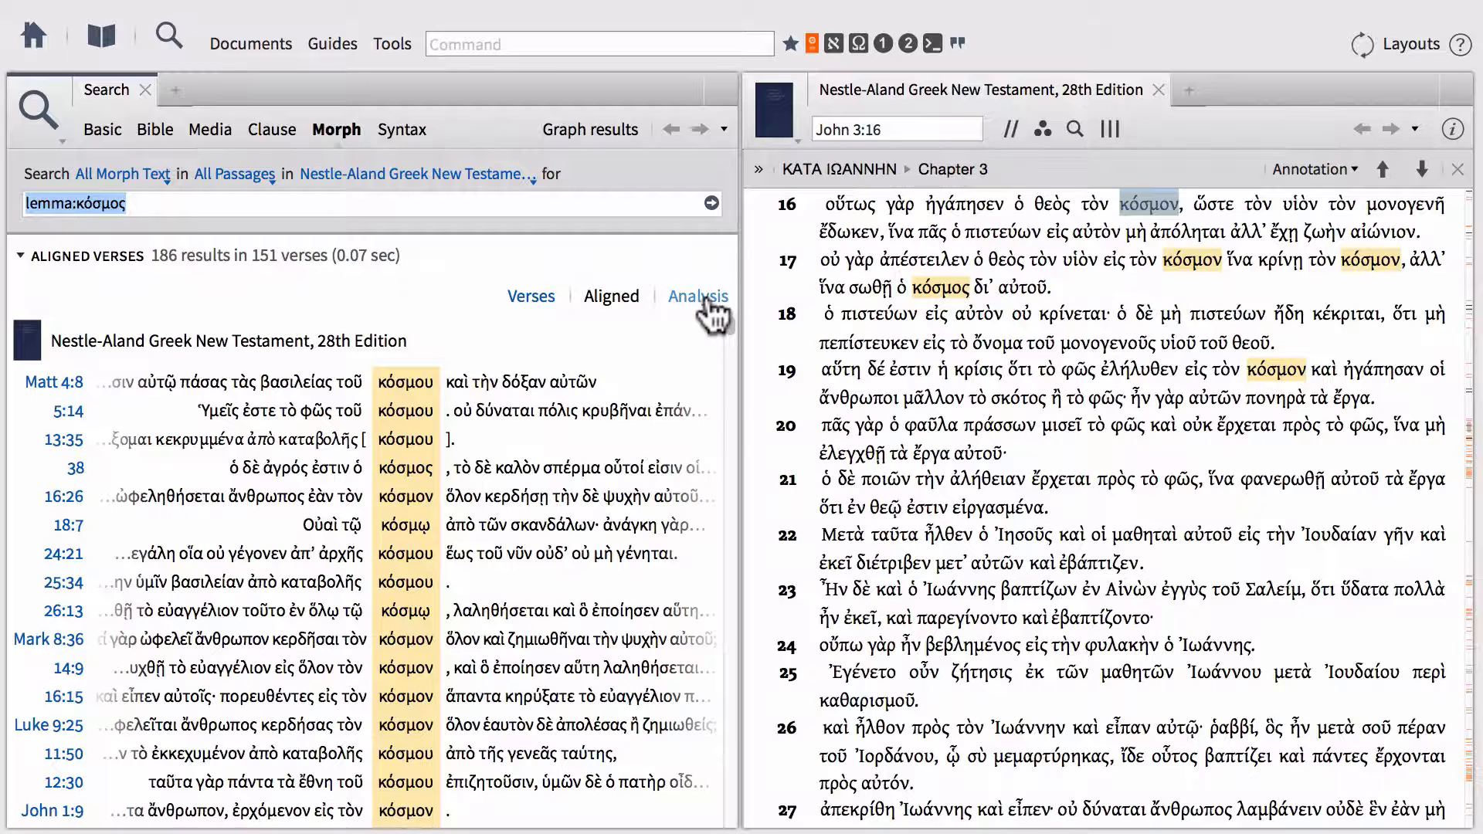
Show the κόσμος results in the Analysis view and scroll right through its columns.
{"action": "left_click", "coordinate": [699, 295]}
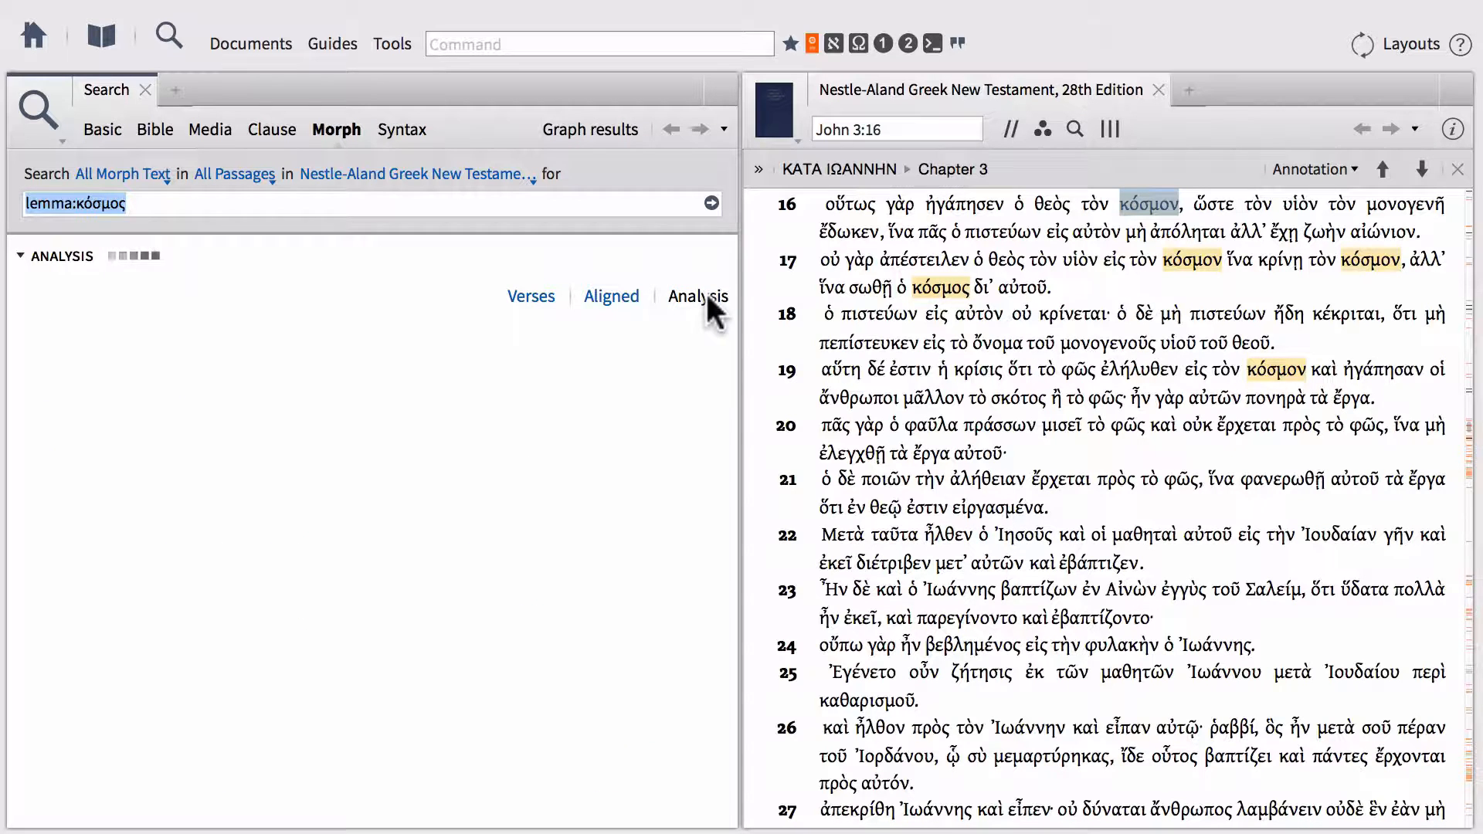
{"action": "left_click", "coordinate": [698, 295]}
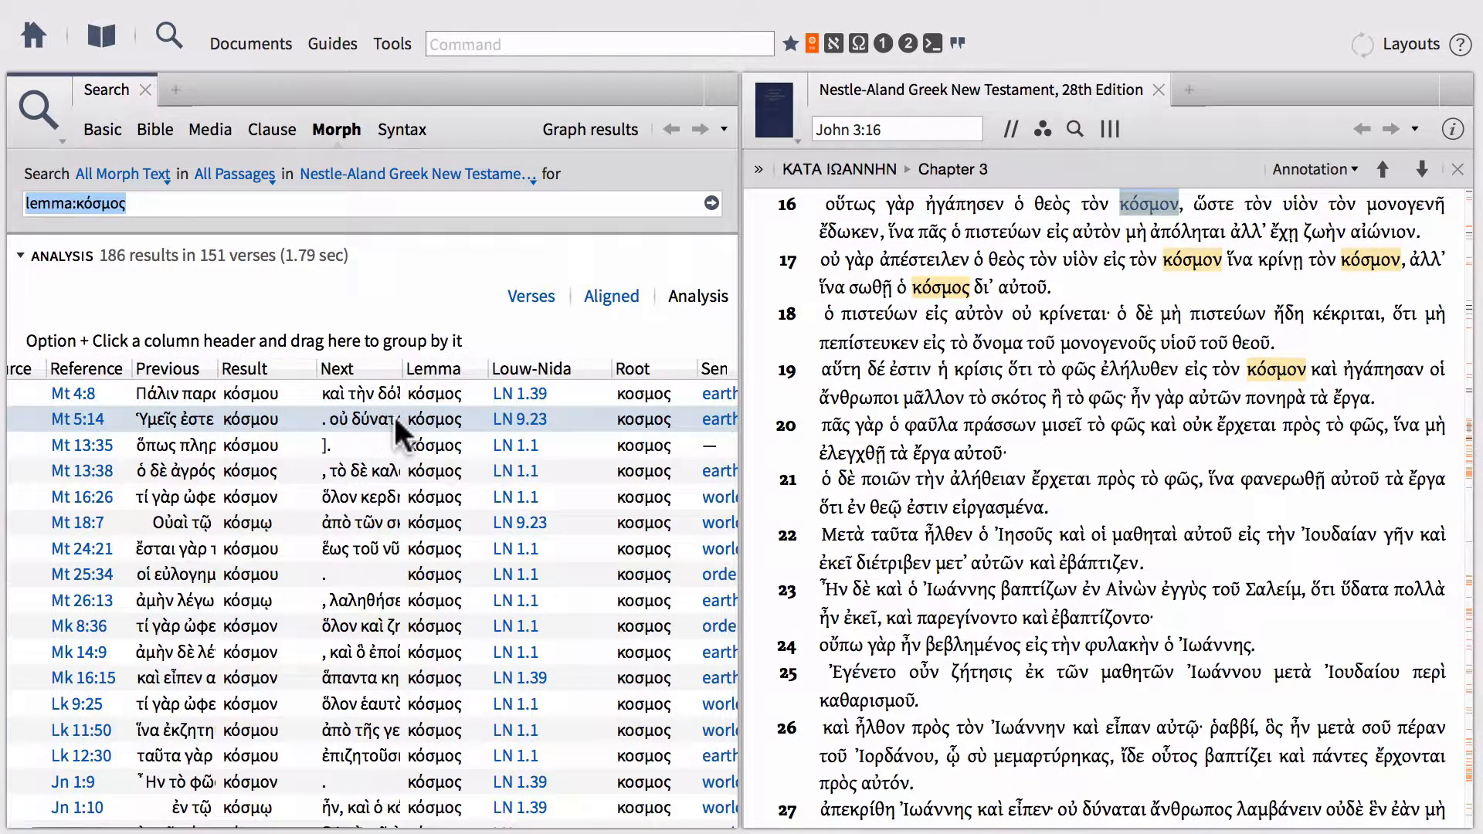
{"action": "scroll", "scroll_direction": "right", "scroll_amount": 3}
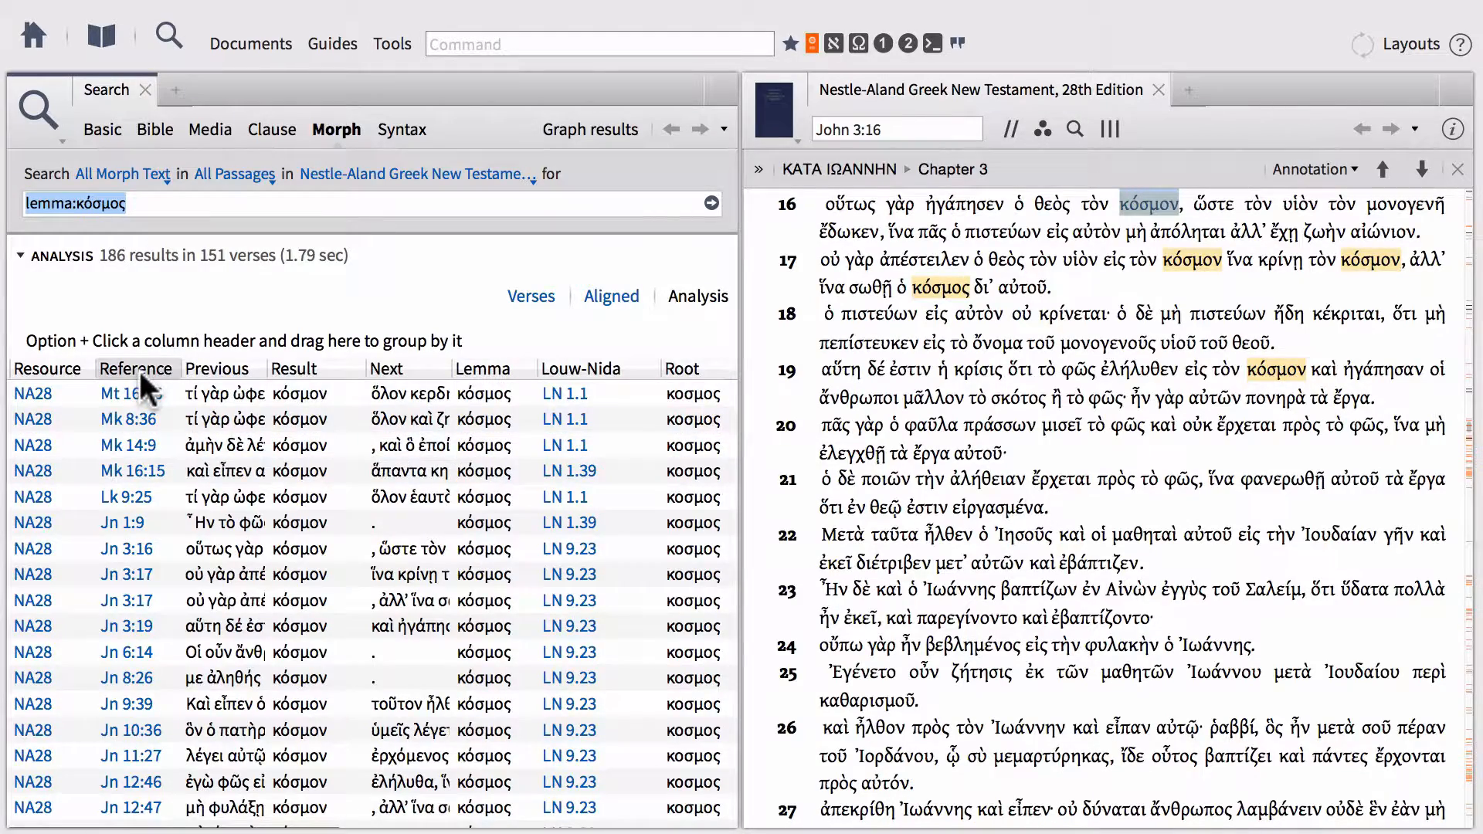
Sort the analysis table by Reference and scroll down through the results.
{"action": "left_click", "coordinate": [135, 368]}
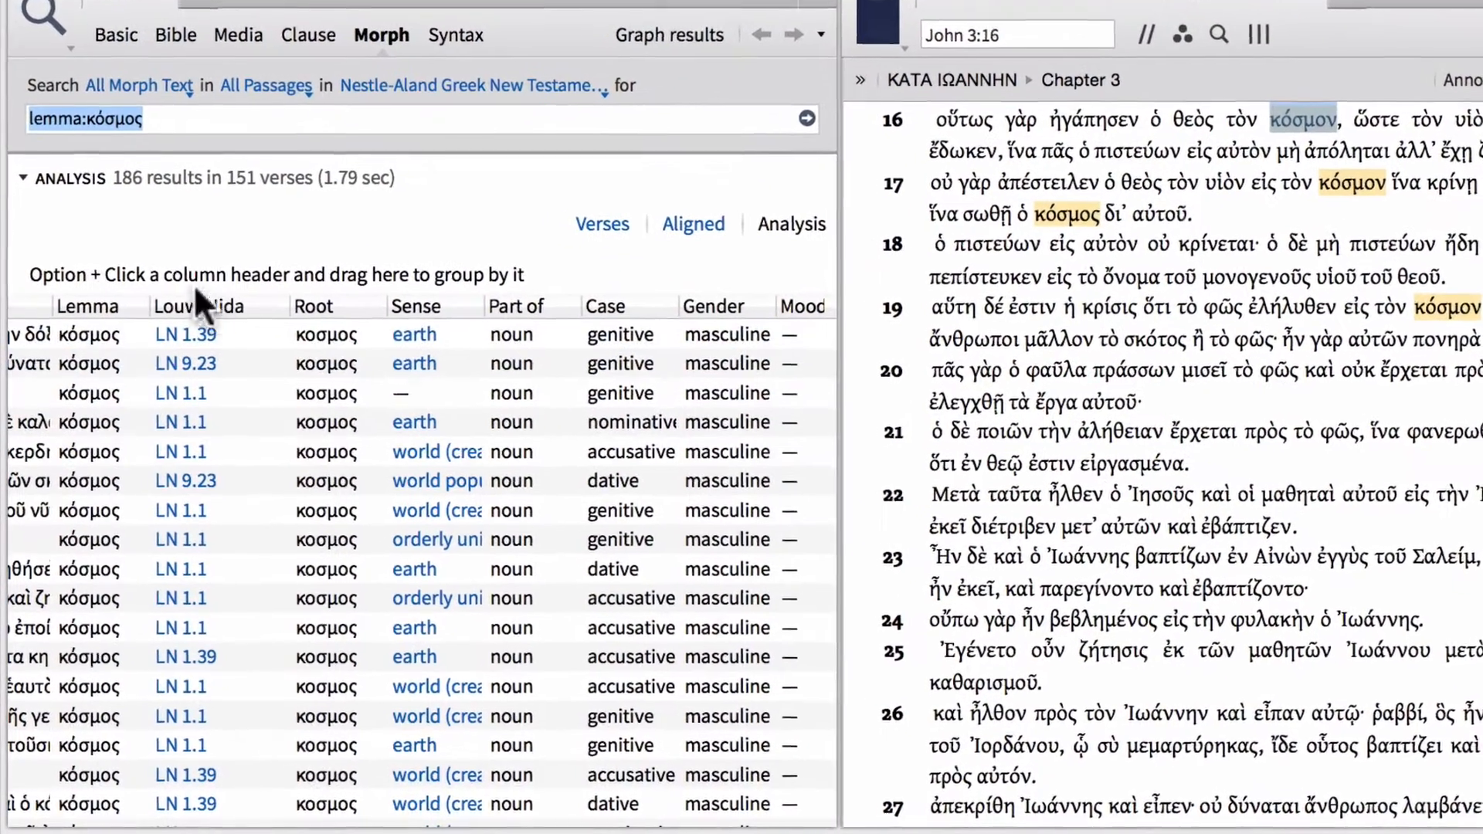
{"action": "scroll", "scroll_direction": "down", "scroll_amount": 3}
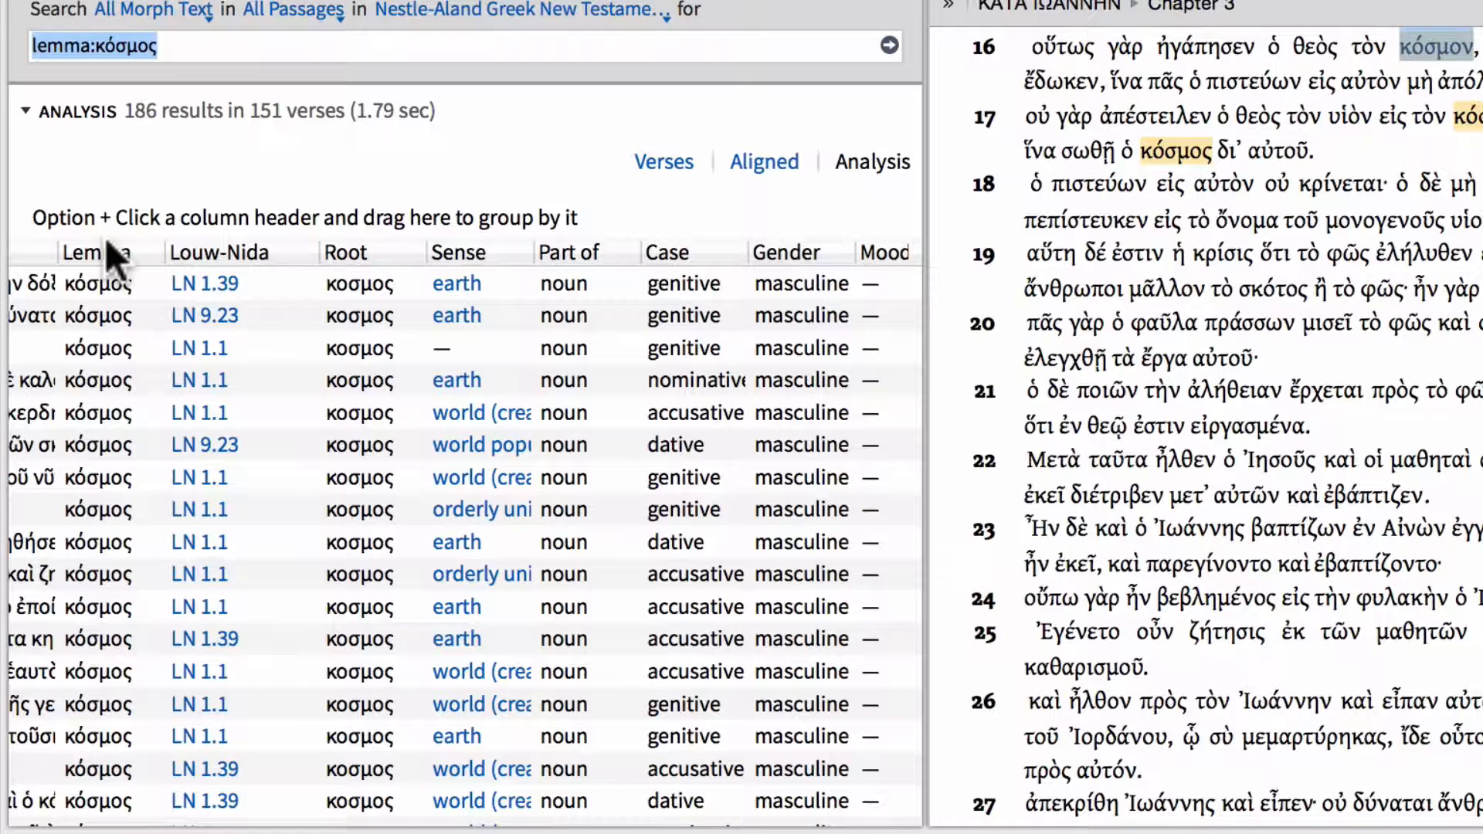
{"action": "mouse_move", "coordinate": [631, 274]}
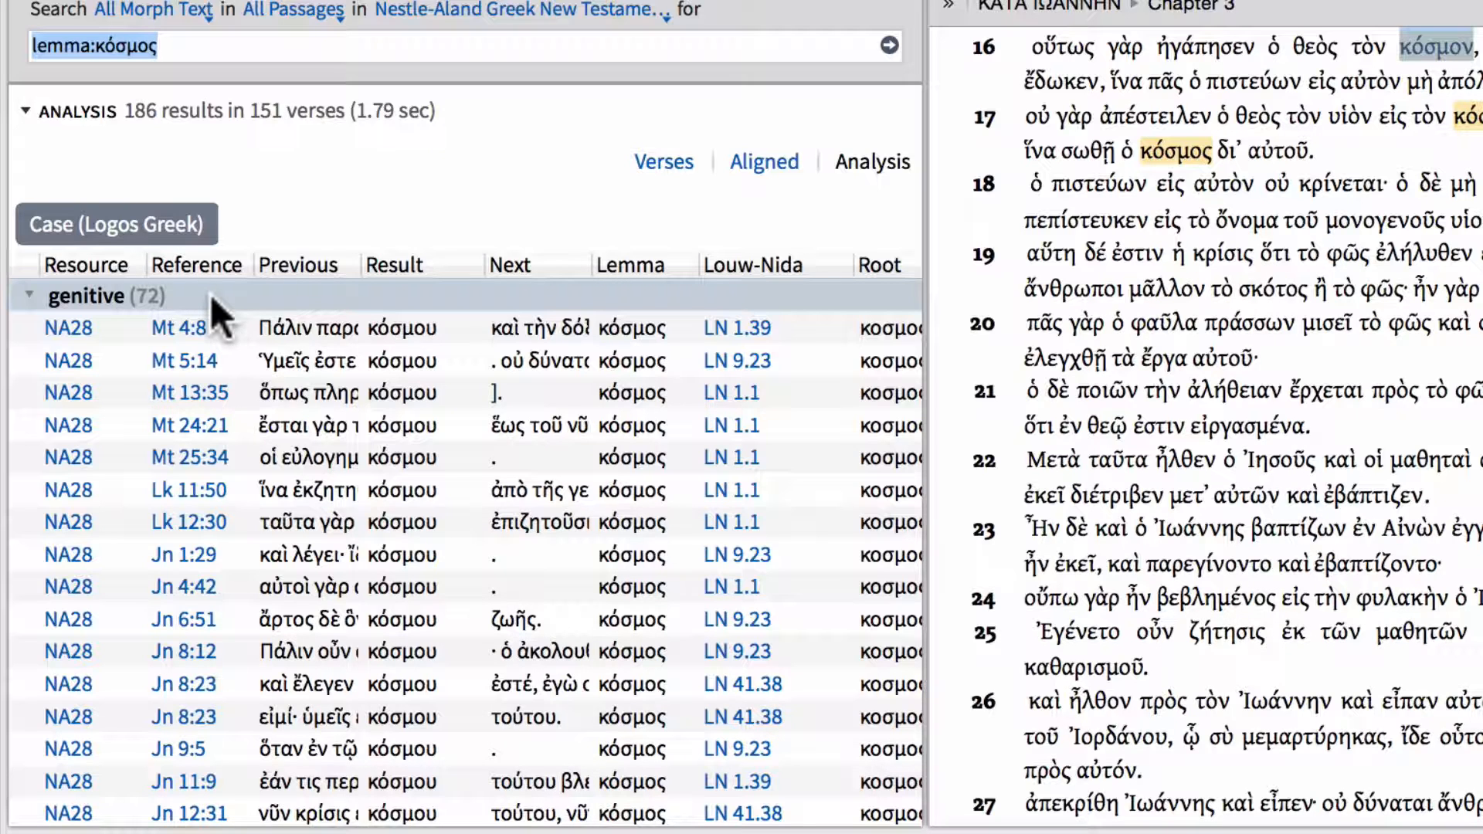
{"action": "mouse_move", "coordinate": [260, 307]}
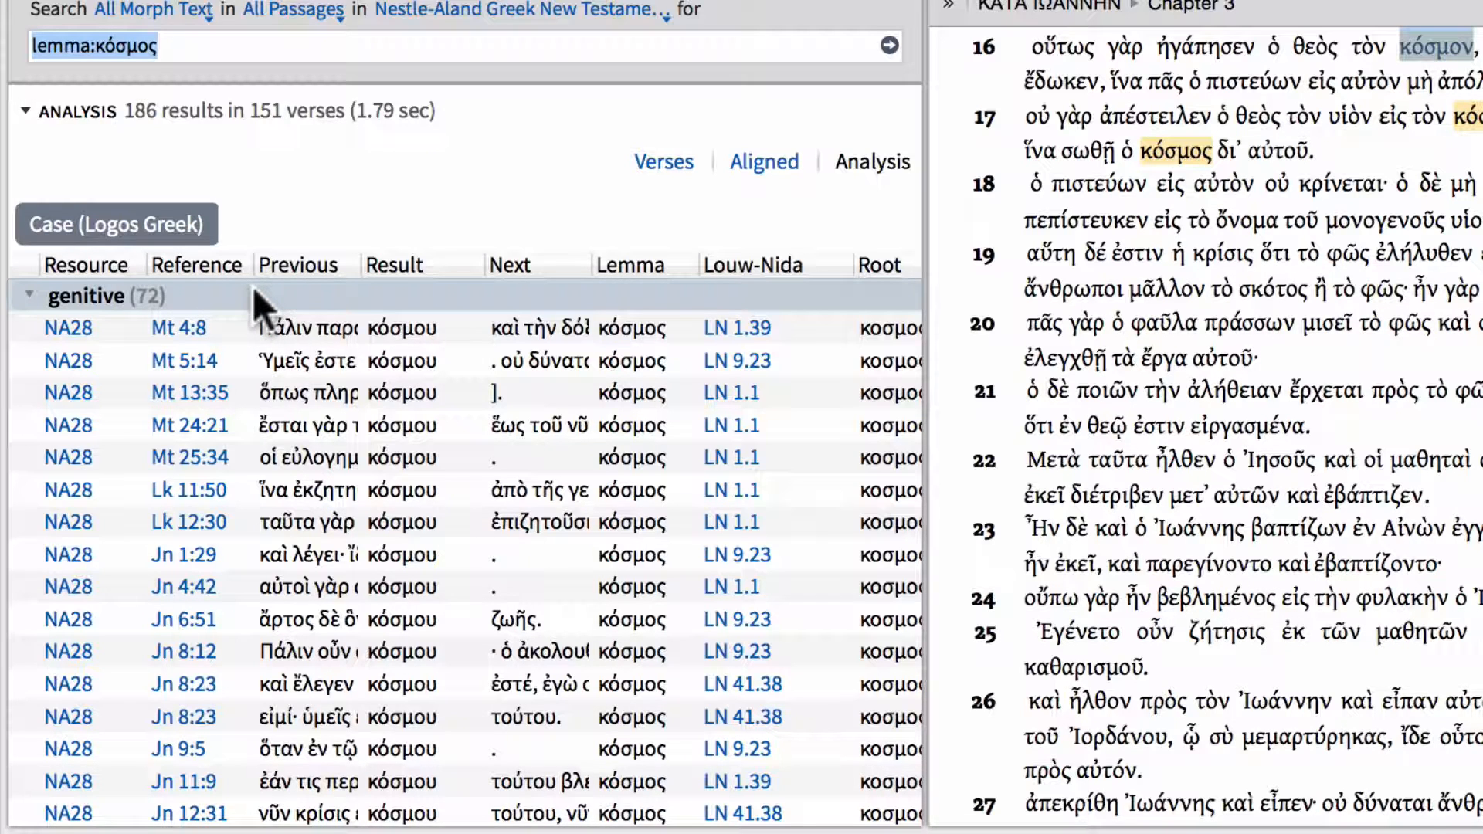
Collapse all case groups to show genitive 72, accusative 46, dative 36, nominative 32.
{"action": "right_click", "coordinate": [265, 308]}
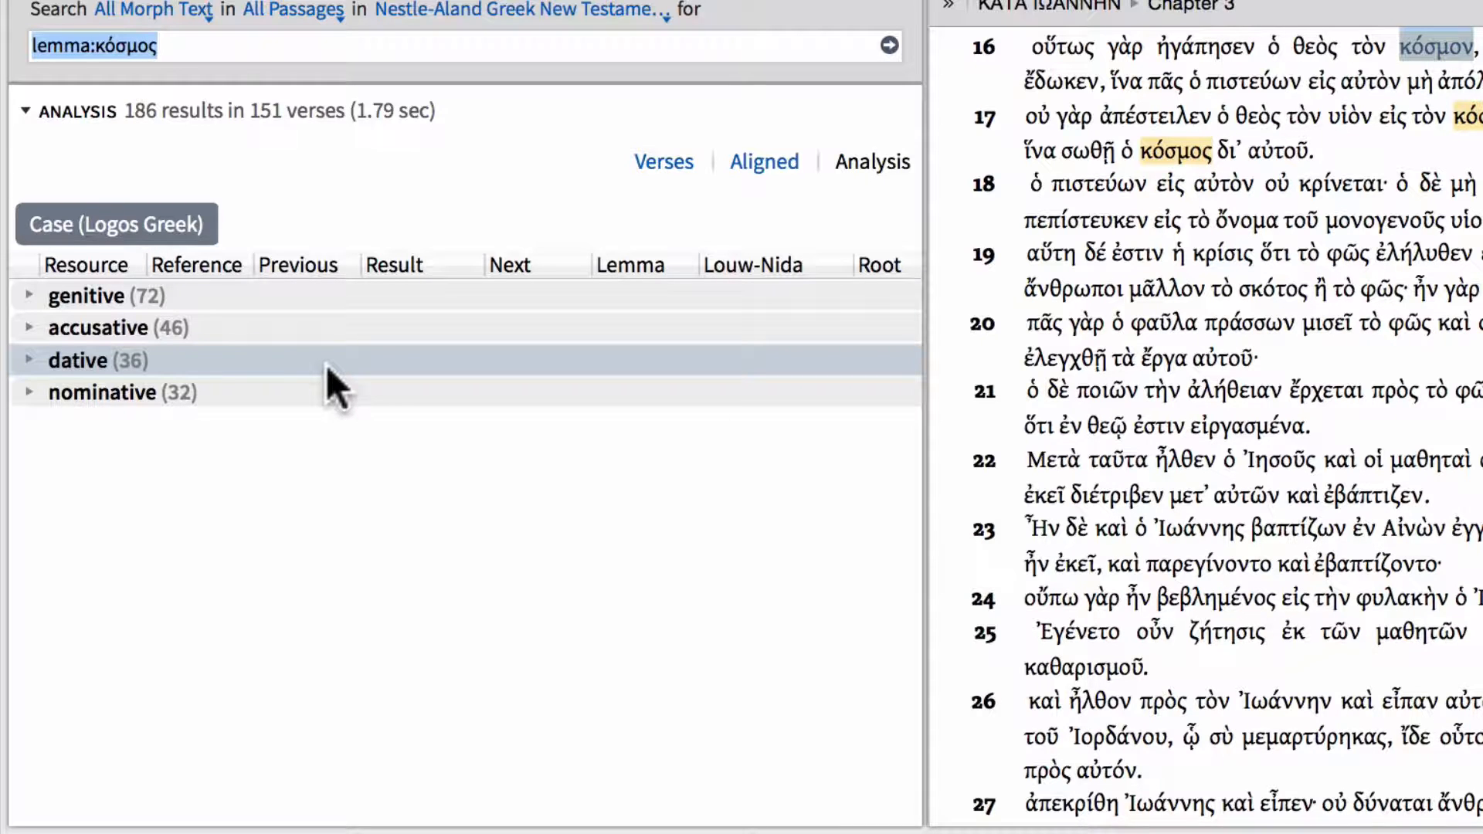
{"action": "mouse_move", "coordinate": [298, 295]}
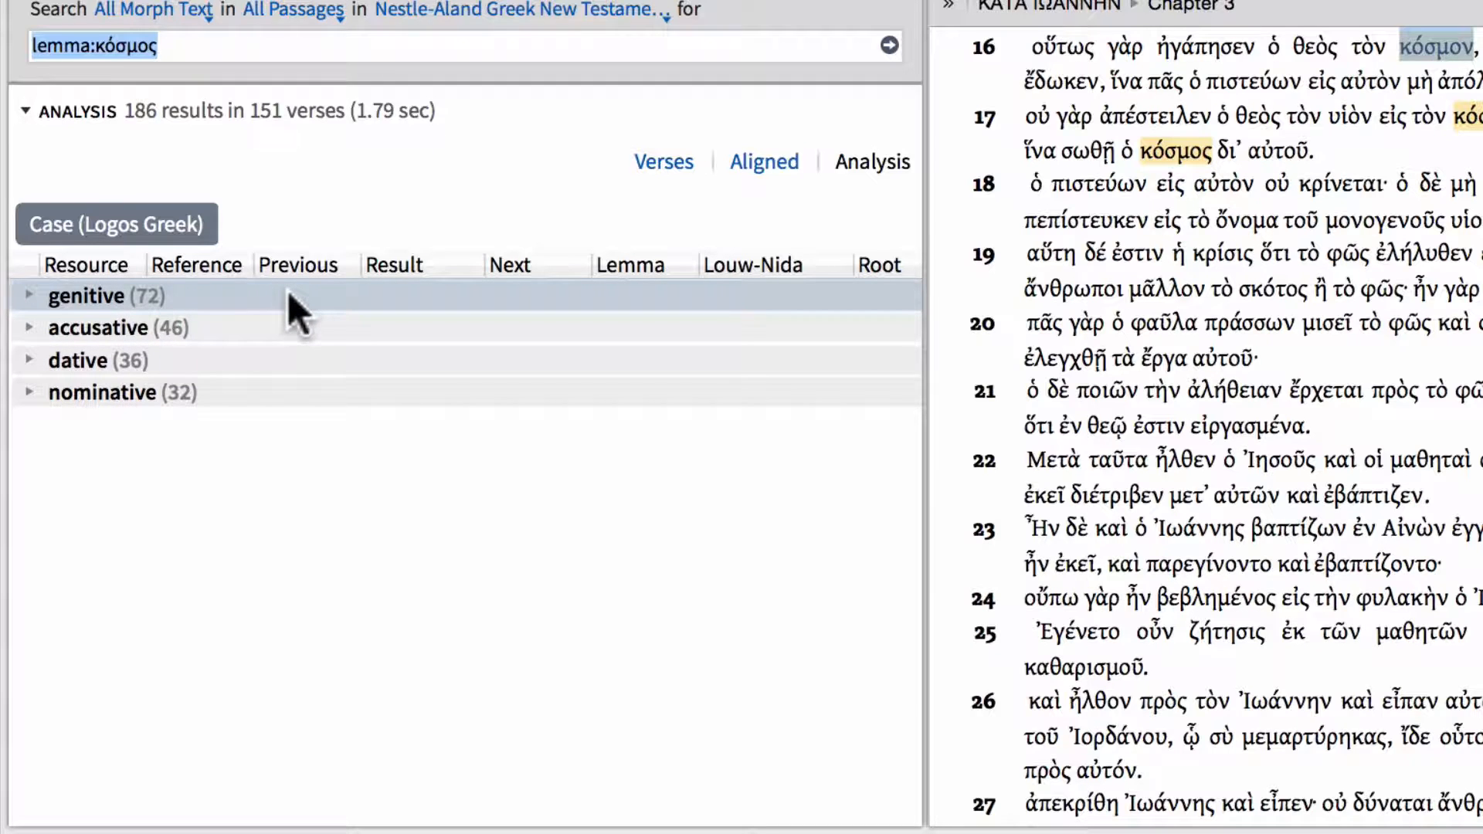
{"action": "mouse_move", "coordinate": [288, 361]}
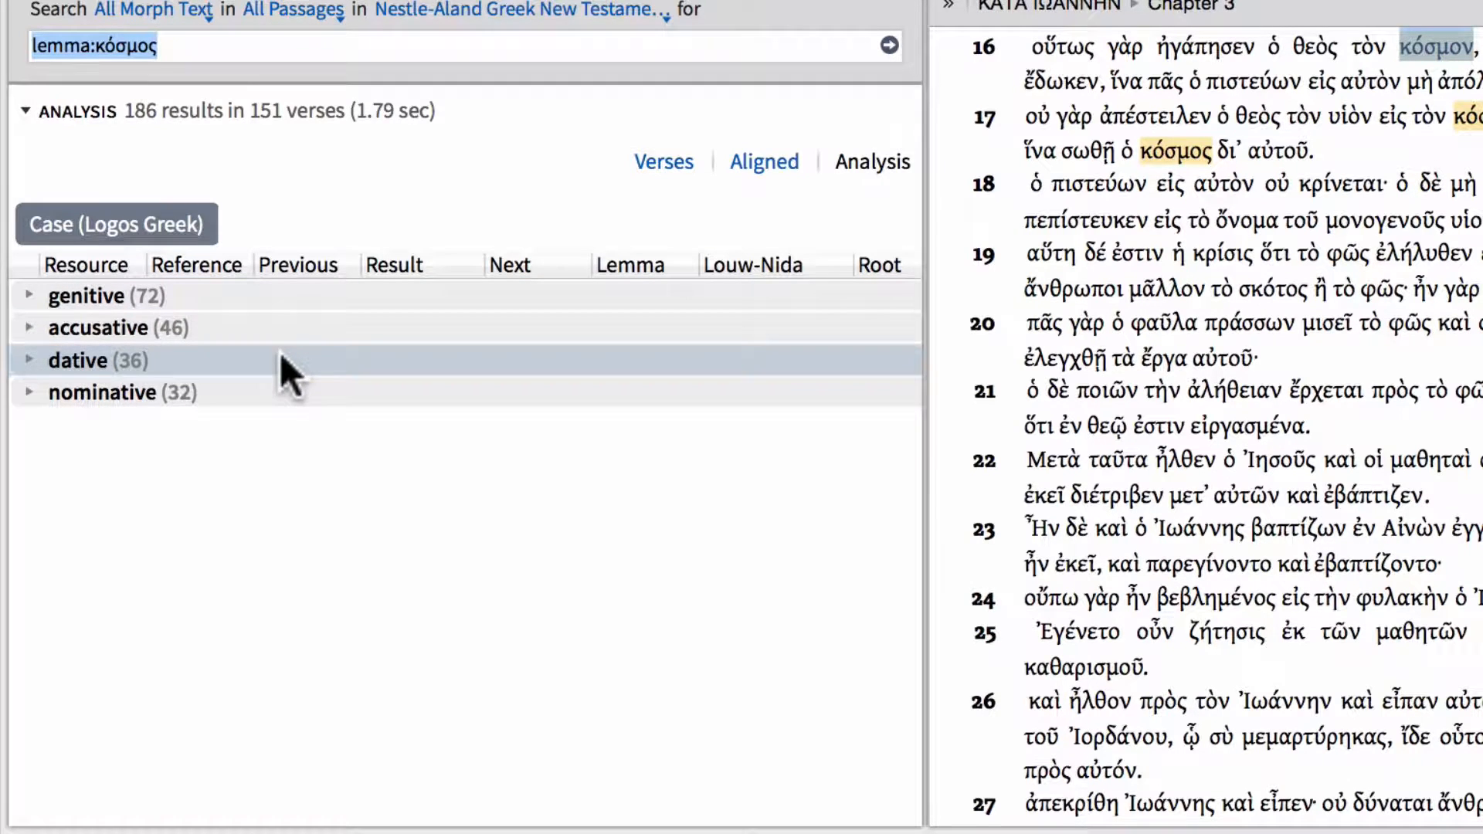
{"action": "mouse_move", "coordinate": [284, 407]}
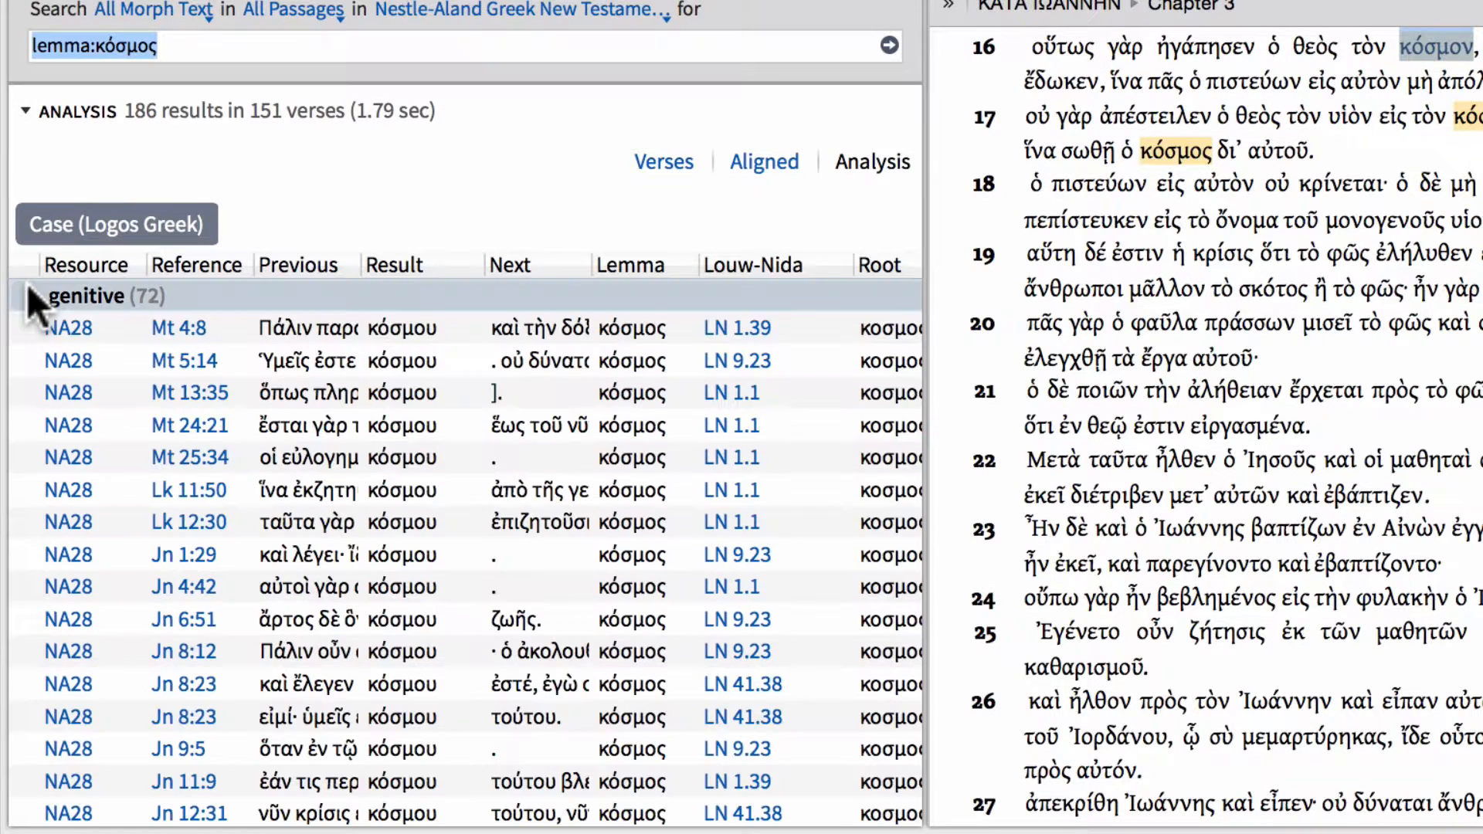
Re-expand the genitive group to see senses such as earth and world.
{"action": "left_click", "coordinate": [178, 329]}
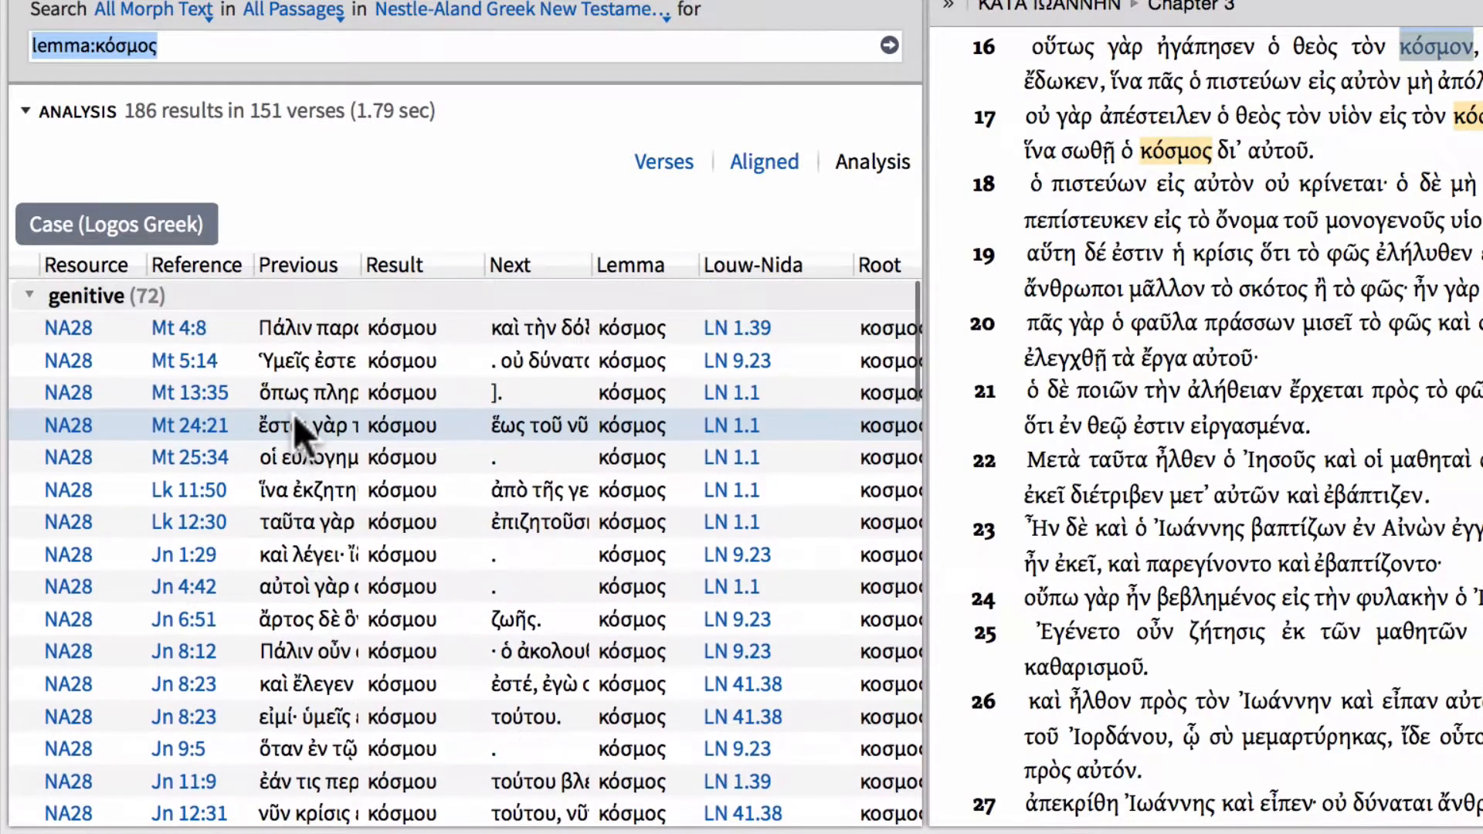
{"action": "left_click", "coordinate": [177, 328]}
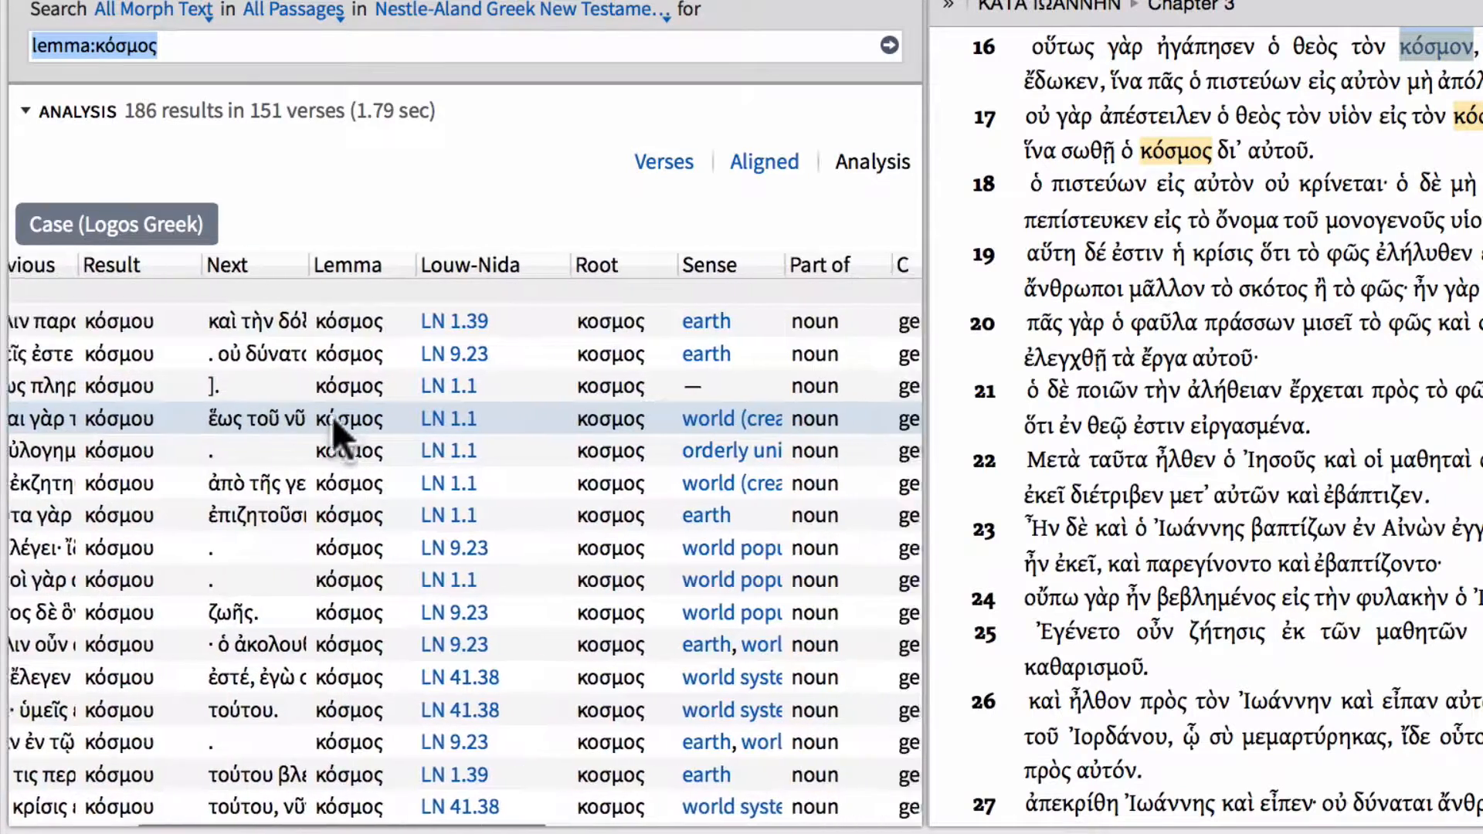
Scroll right to reveal Part of speech, Case and Gender columns beside Sense.
{"action": "scroll", "scroll_direction": "right", "scroll_amount": 3}
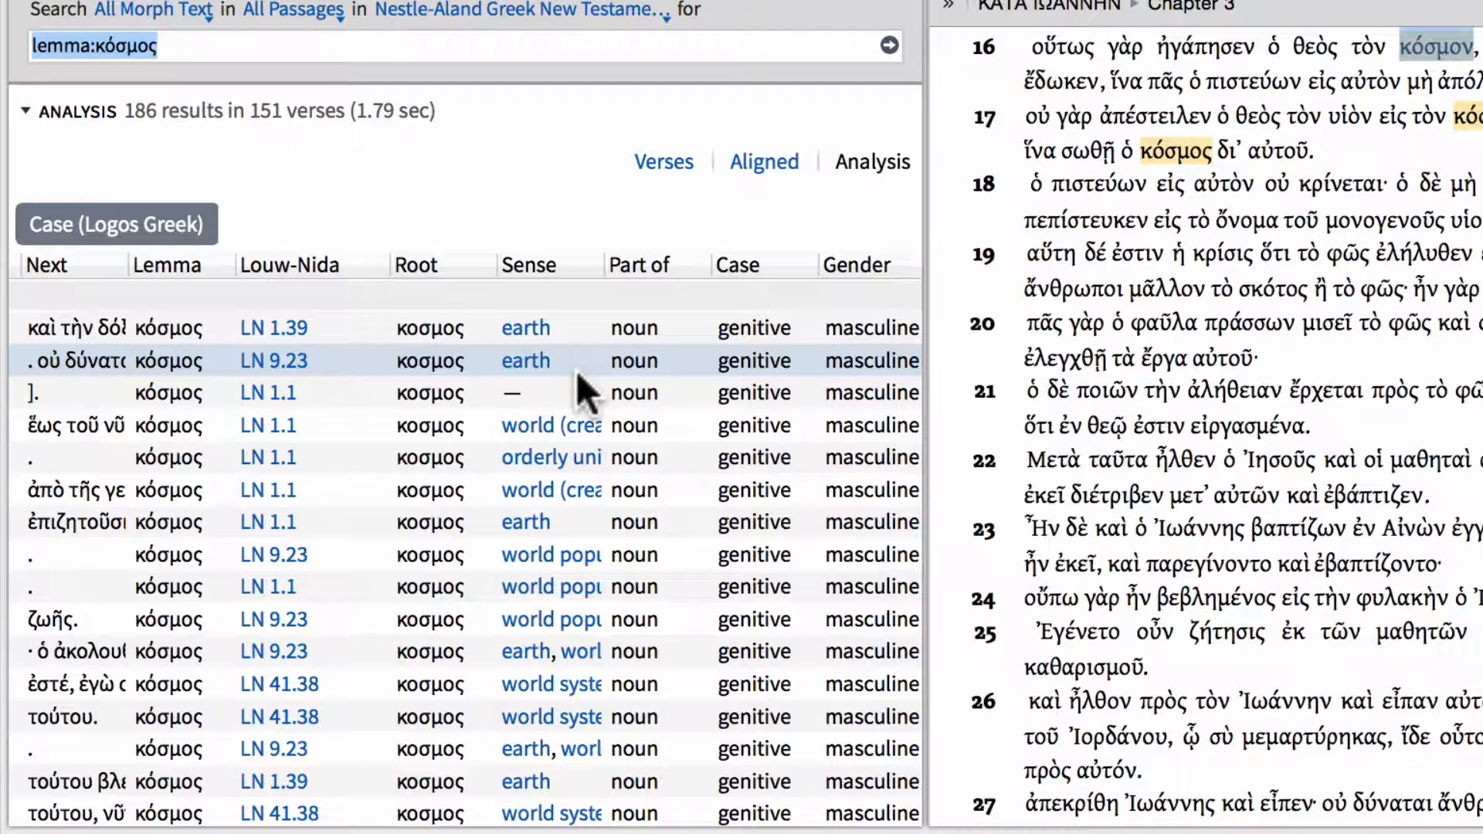
{"action": "mouse_move", "coordinate": [544, 279]}
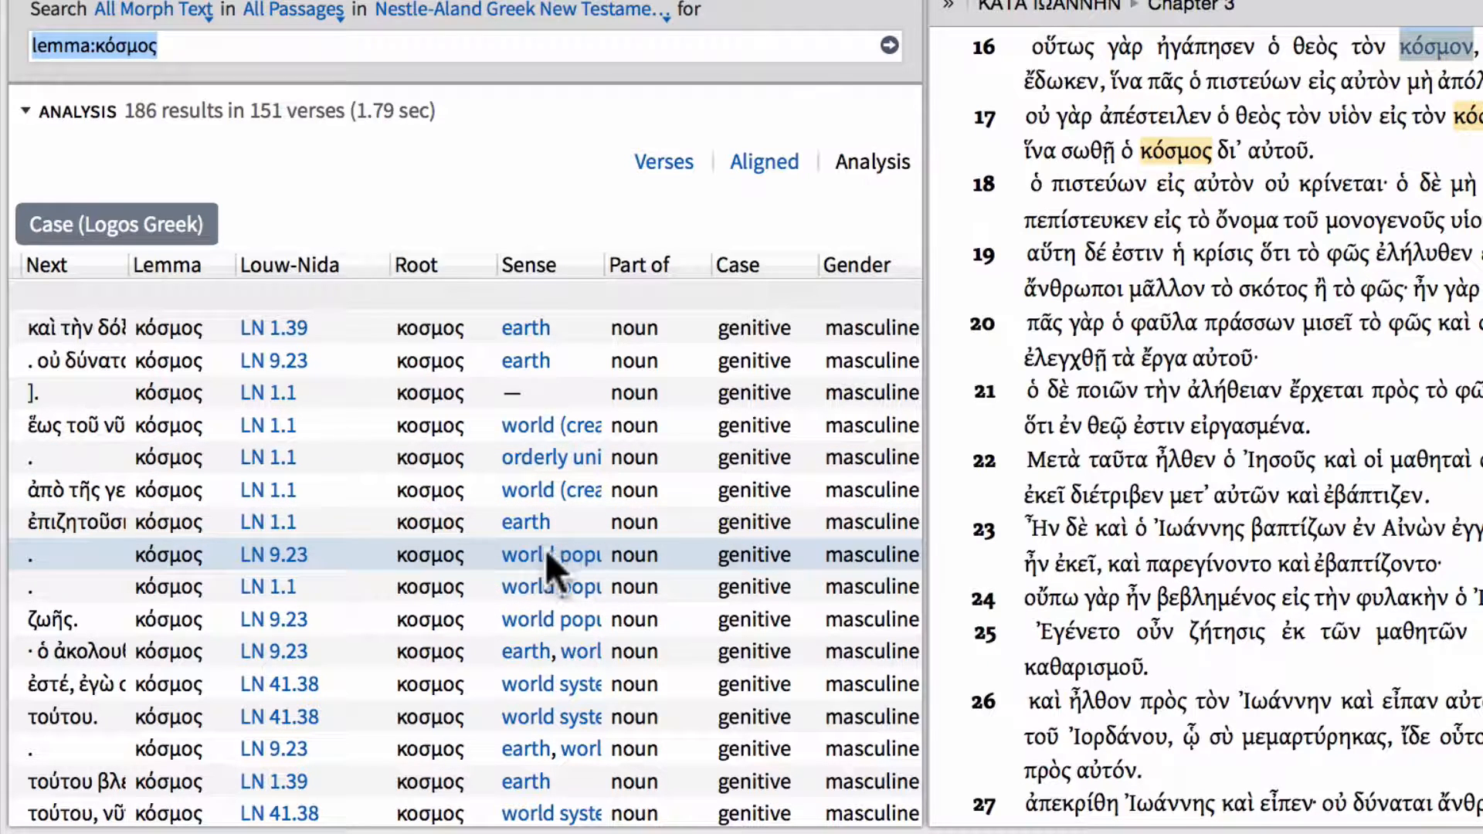
{"action": "mouse_move", "coordinate": [549, 555]}
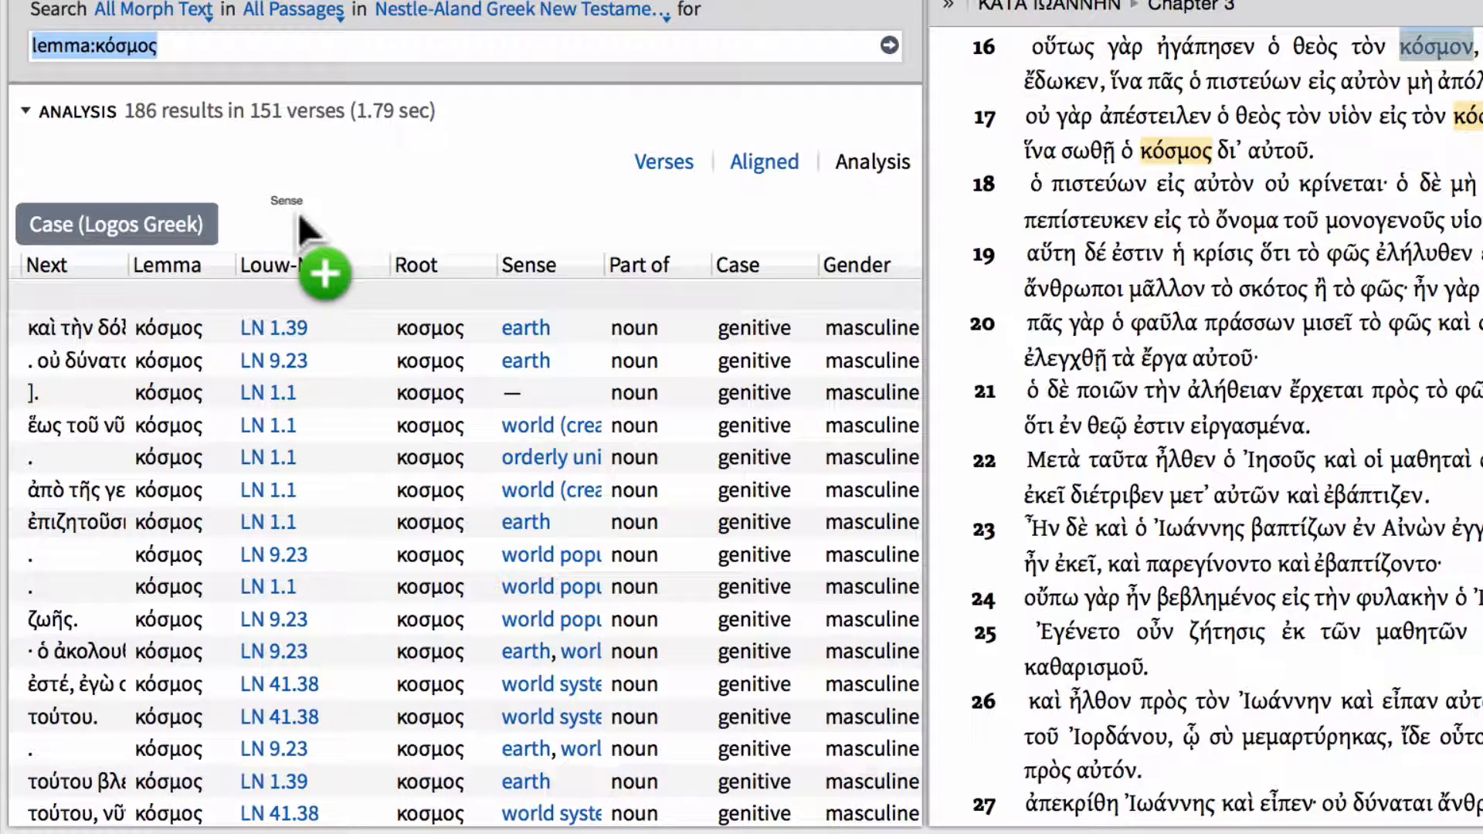
Add Sense as a second grouping after Case, showing genitive 'world system' (35).
{"action": "left_click", "coordinate": [265, 224]}
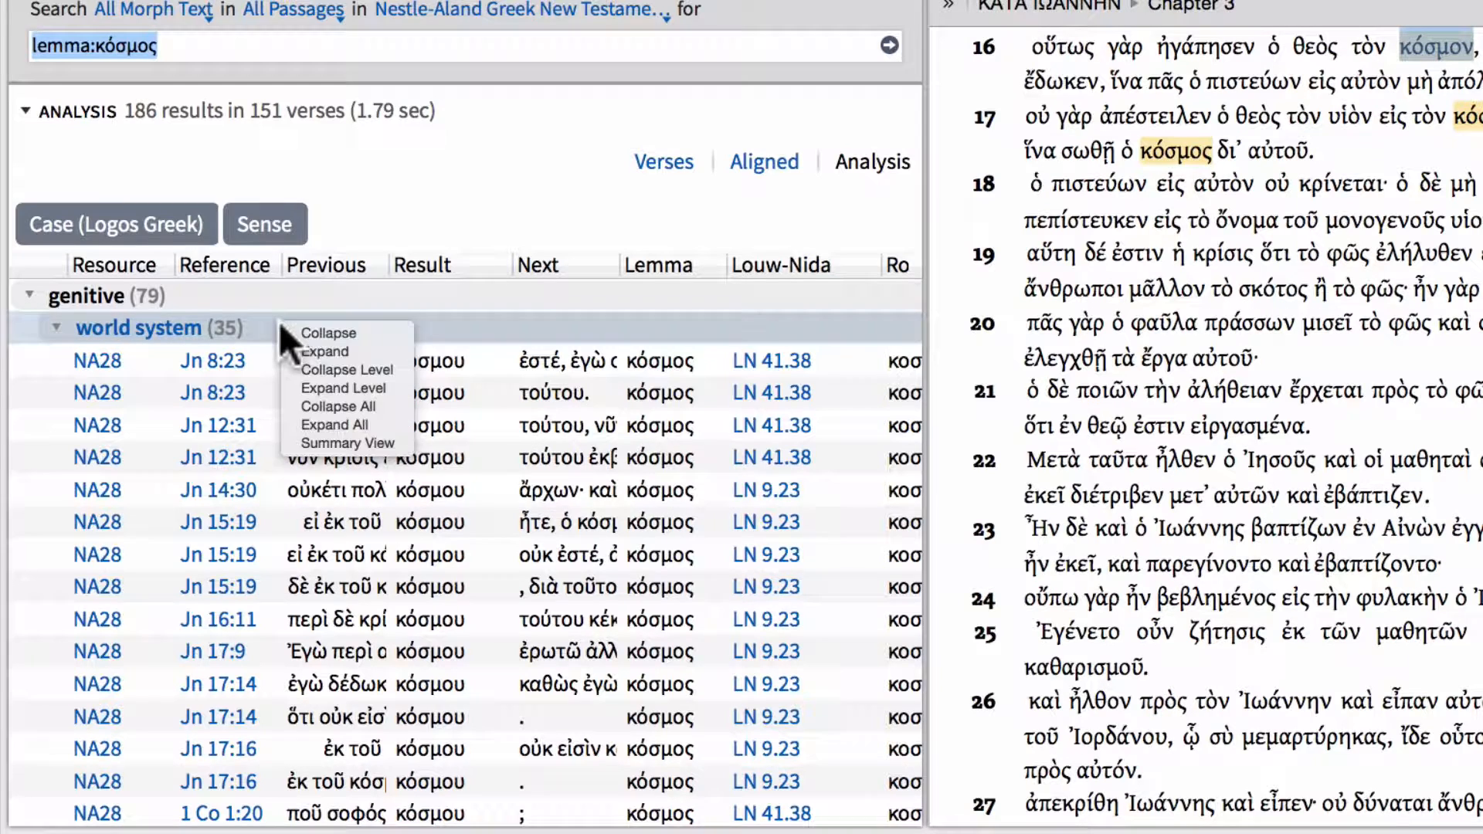
{"action": "mouse_move", "coordinate": [346, 370]}
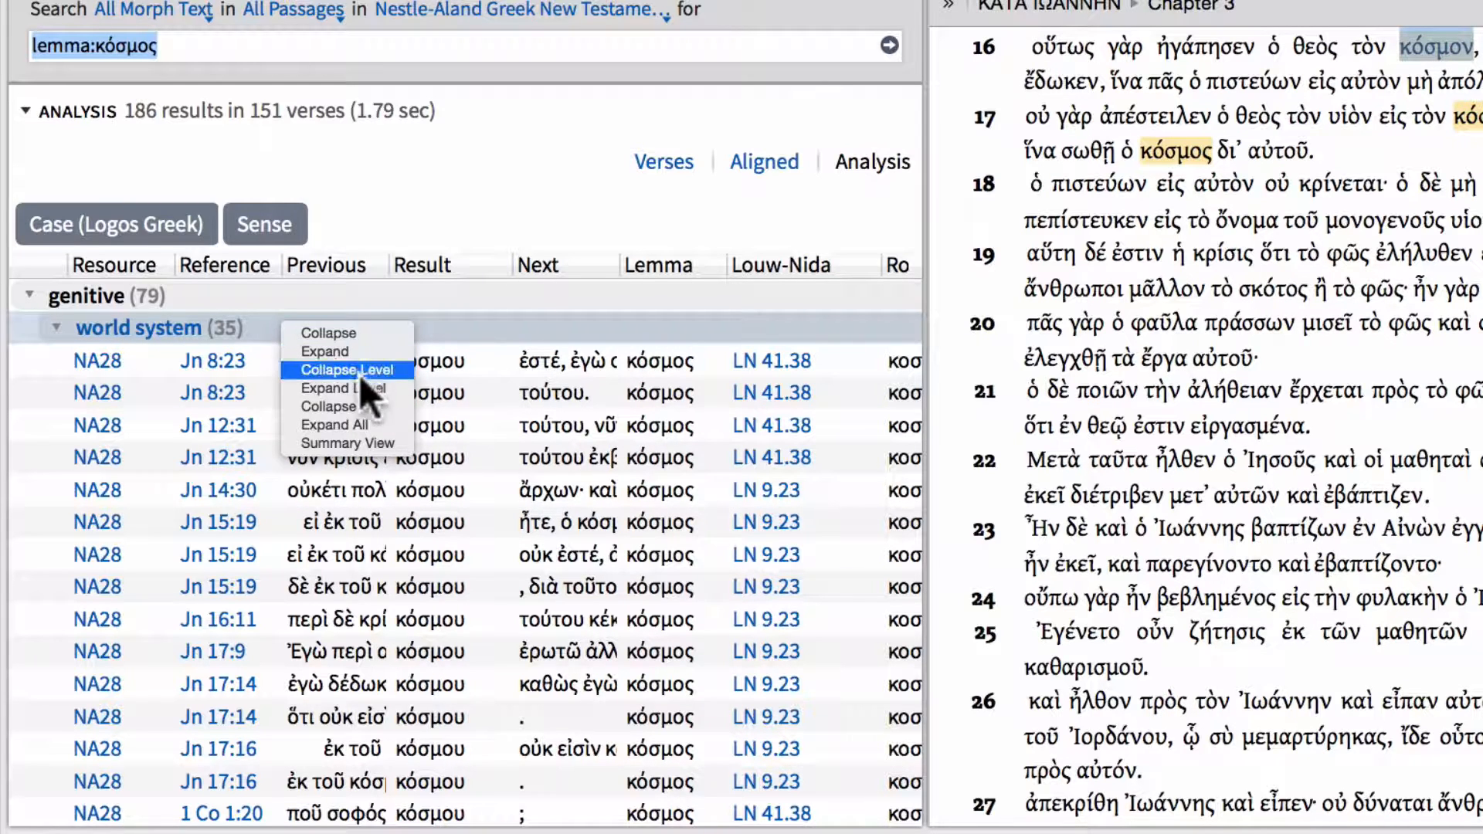
{"action": "mouse_move", "coordinate": [349, 443]}
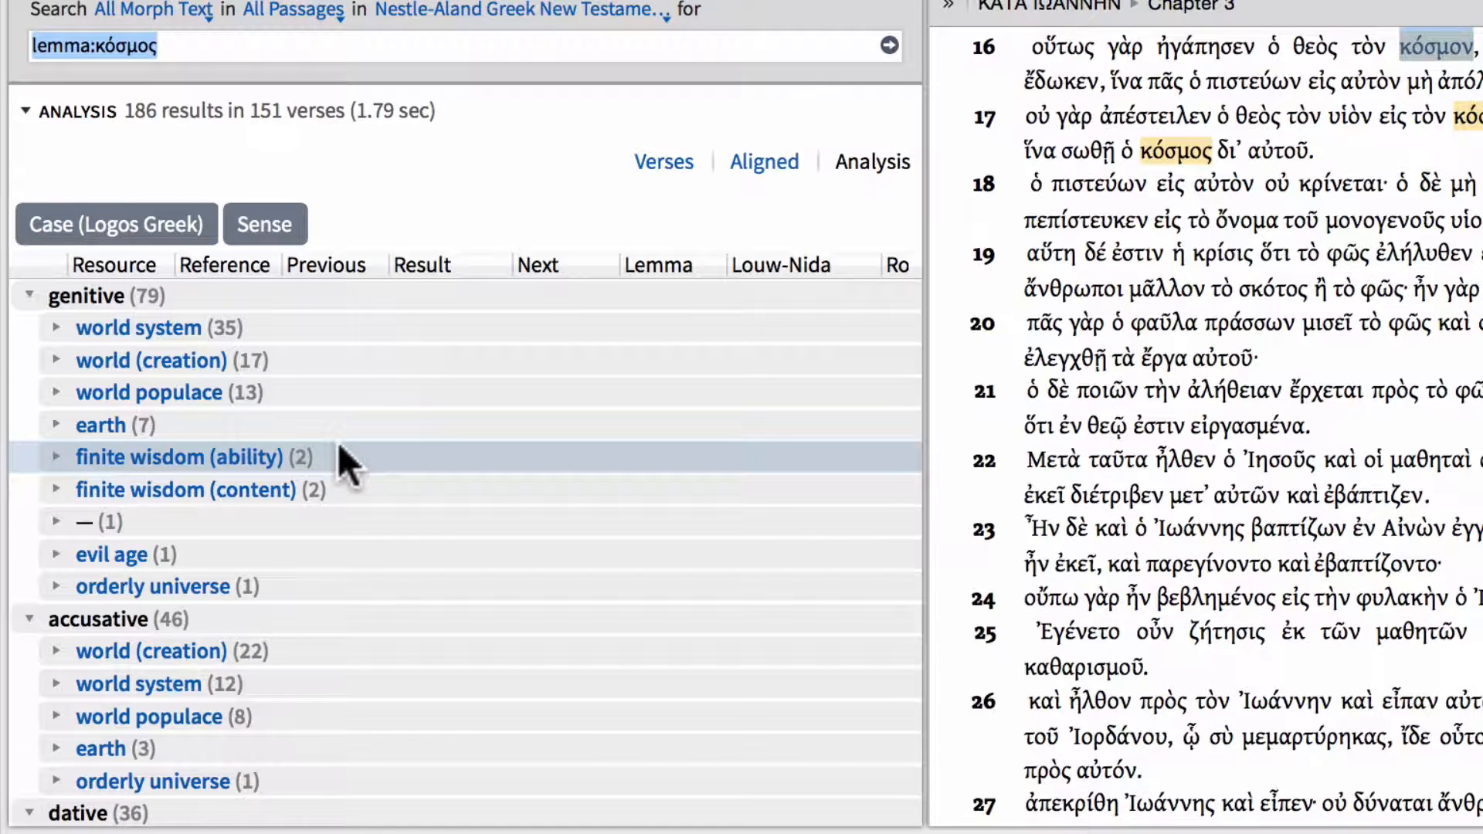
{"action": "mouse_move", "coordinate": [179, 457]}
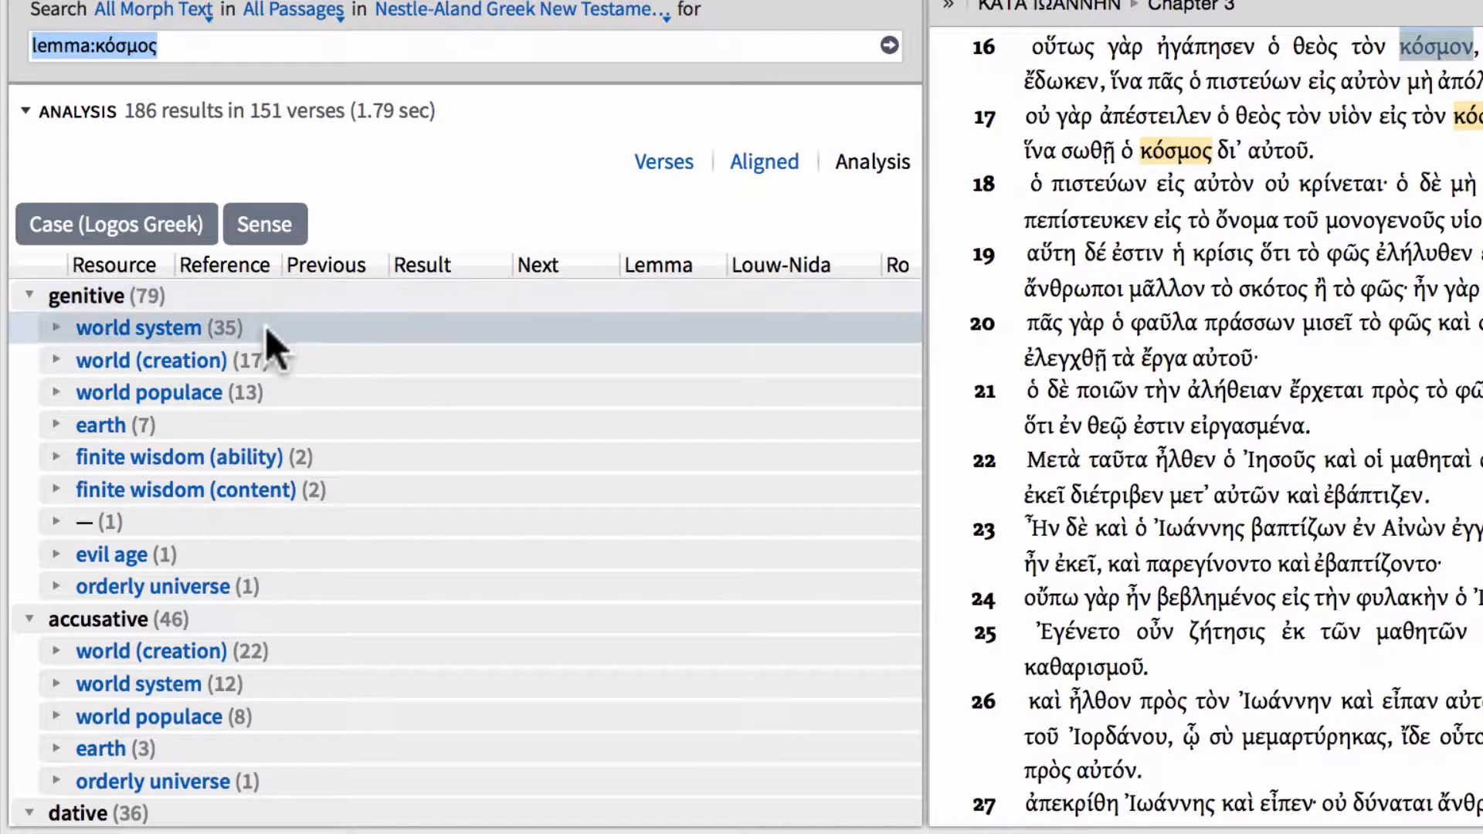
{"action": "mouse_move", "coordinate": [293, 446]}
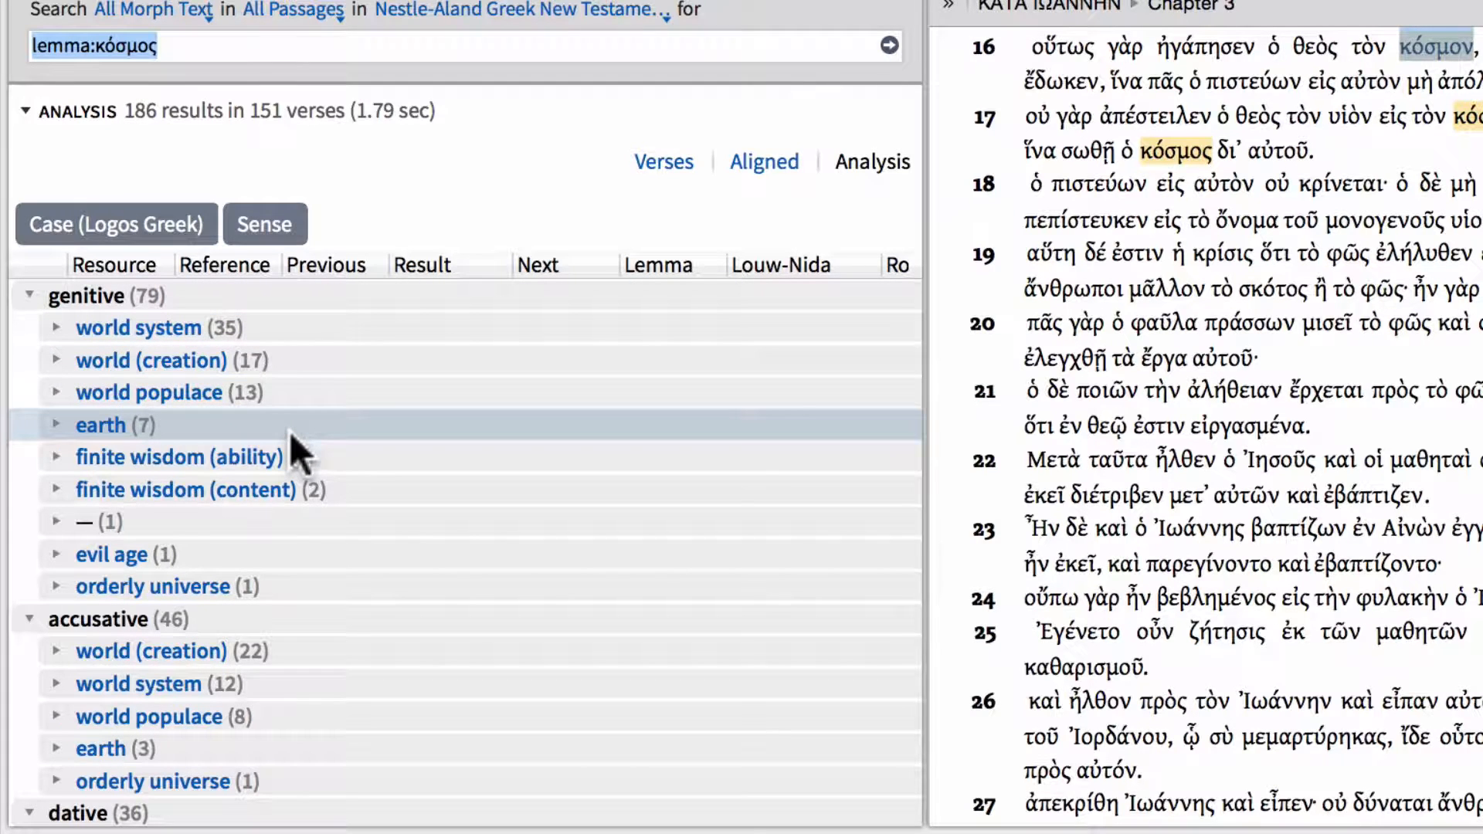
{"action": "mouse_move", "coordinate": [138, 328]}
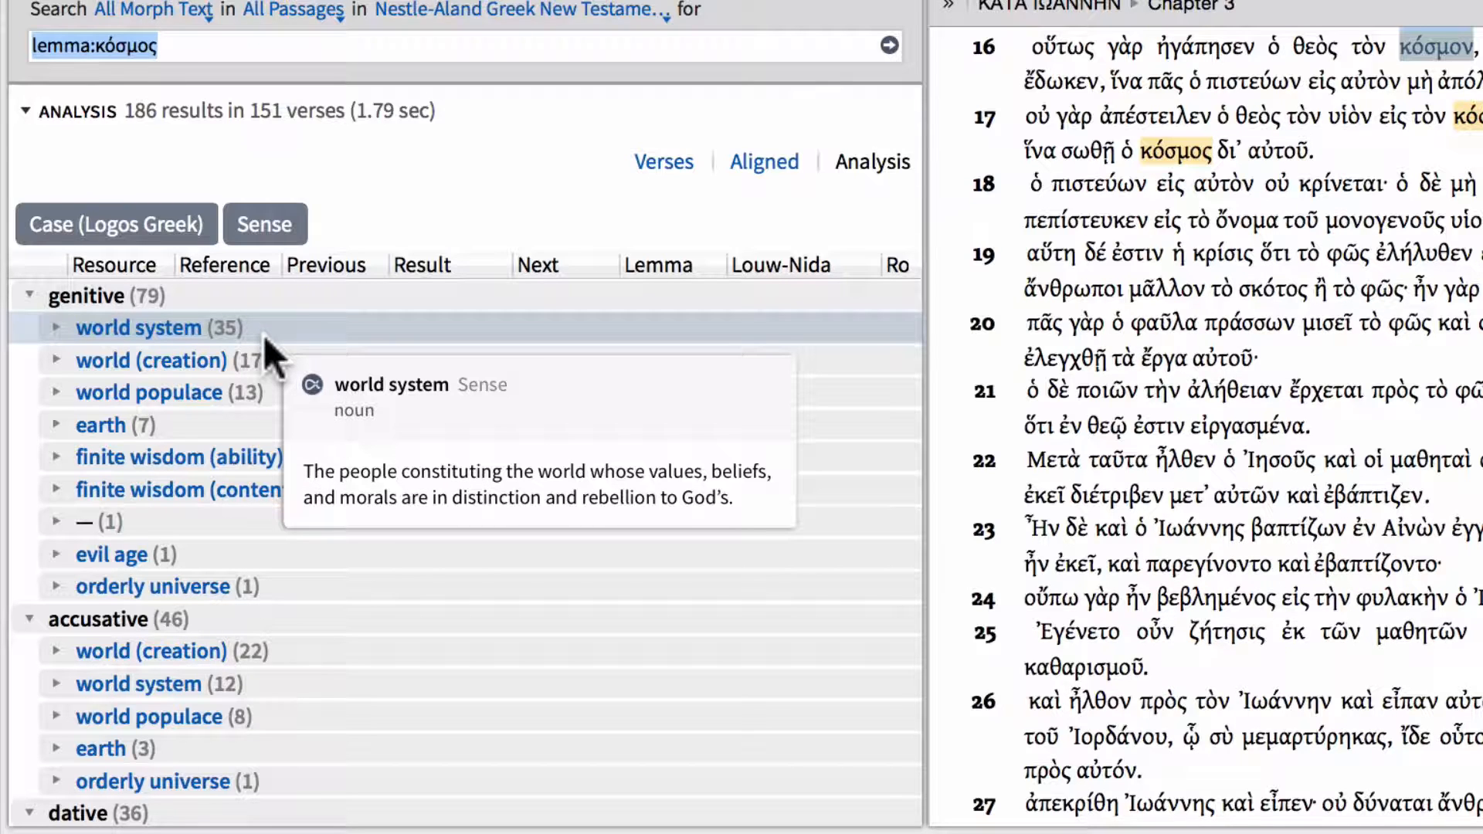
{"action": "mouse_move", "coordinate": [119, 343]}
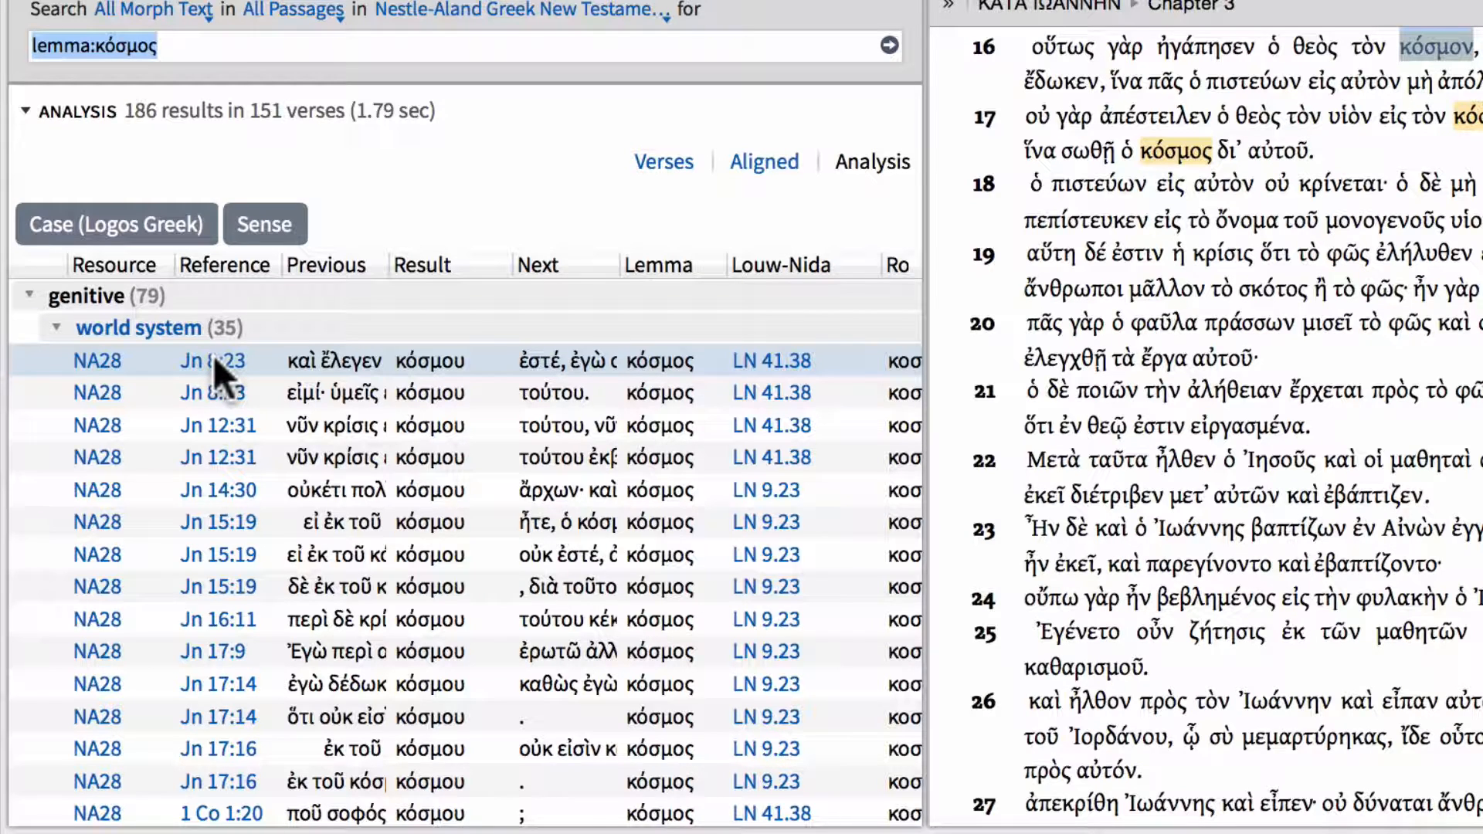
{"action": "mouse_move", "coordinate": [218, 361]}
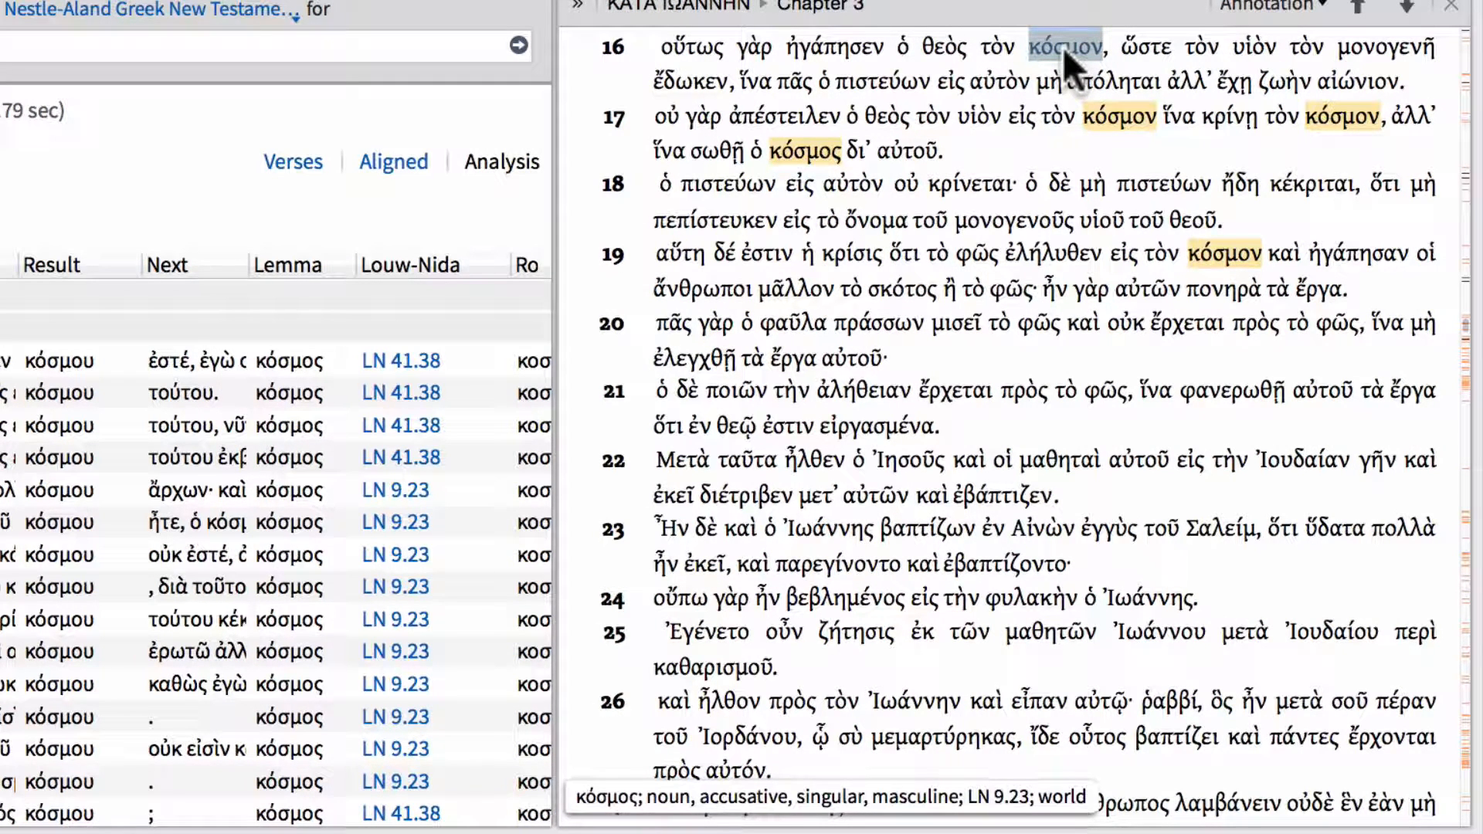
Check κόσμον's context menu in John 3:16: sense 'world populace', Louw-Nida 9.23.
{"action": "right_click", "coordinate": [1063, 47]}
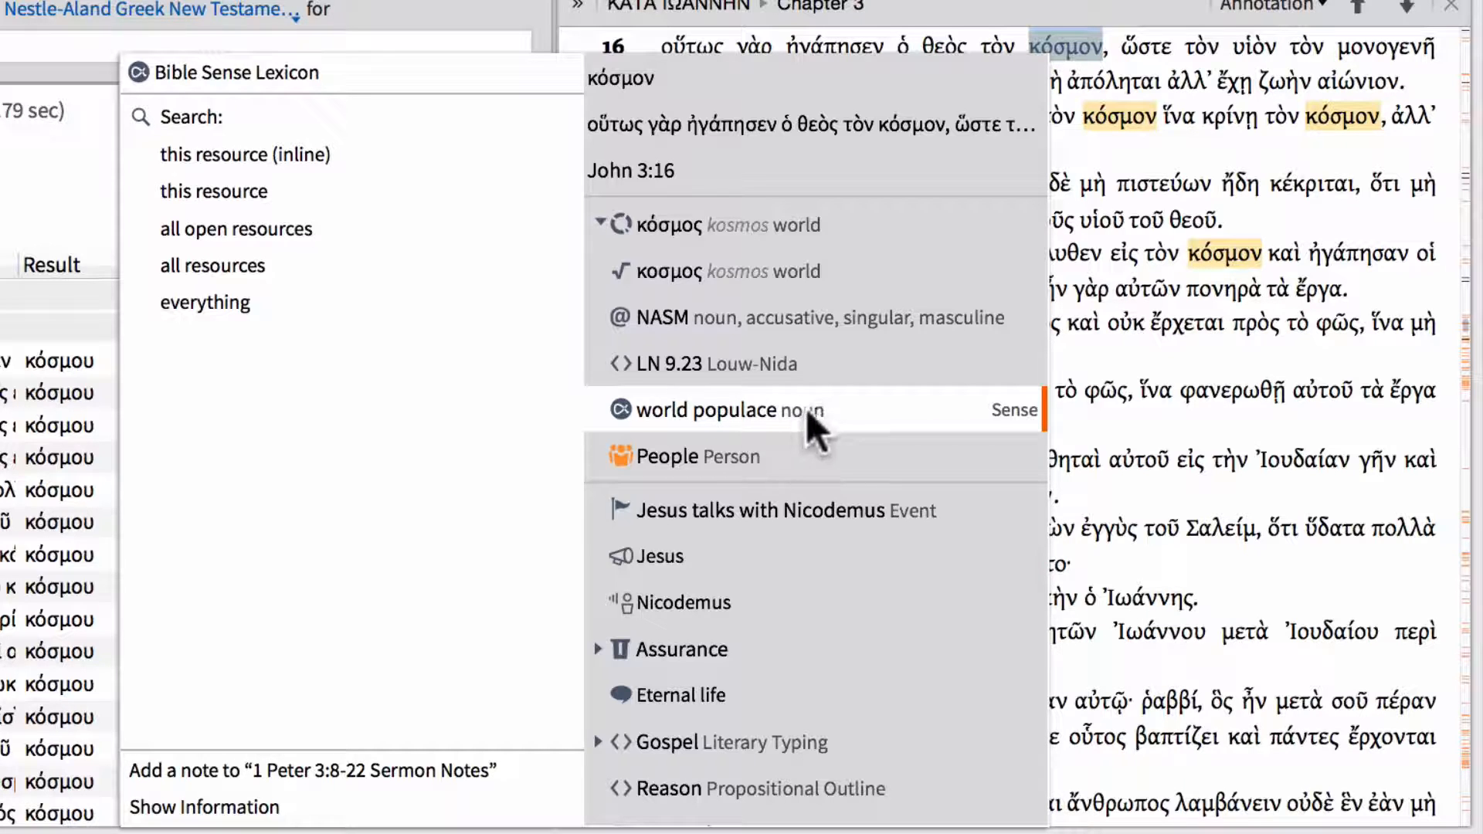
{"action": "mouse_move", "coordinate": [1069, 265]}
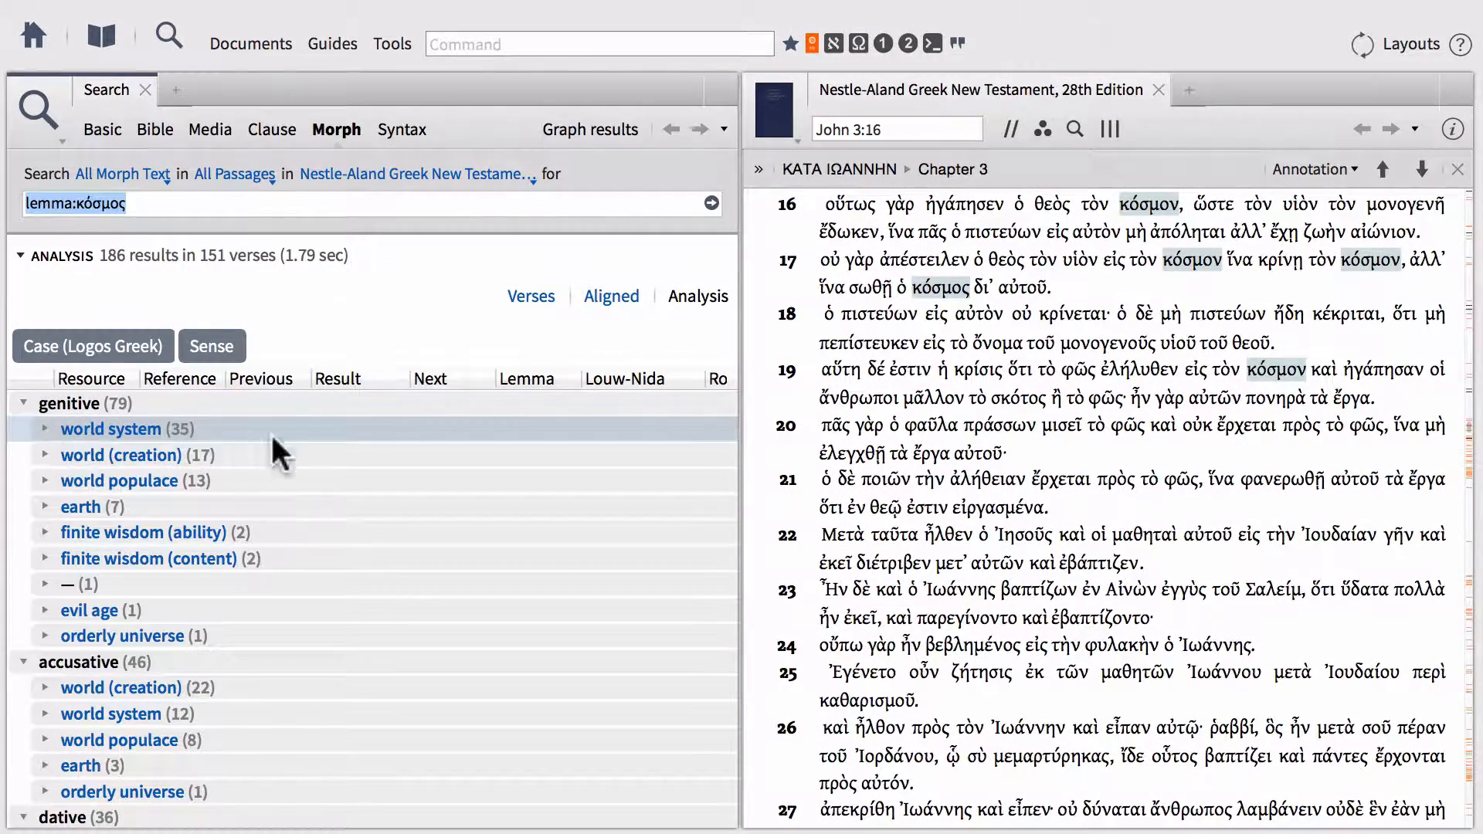
{"action": "mouse_move", "coordinate": [331, 455]}
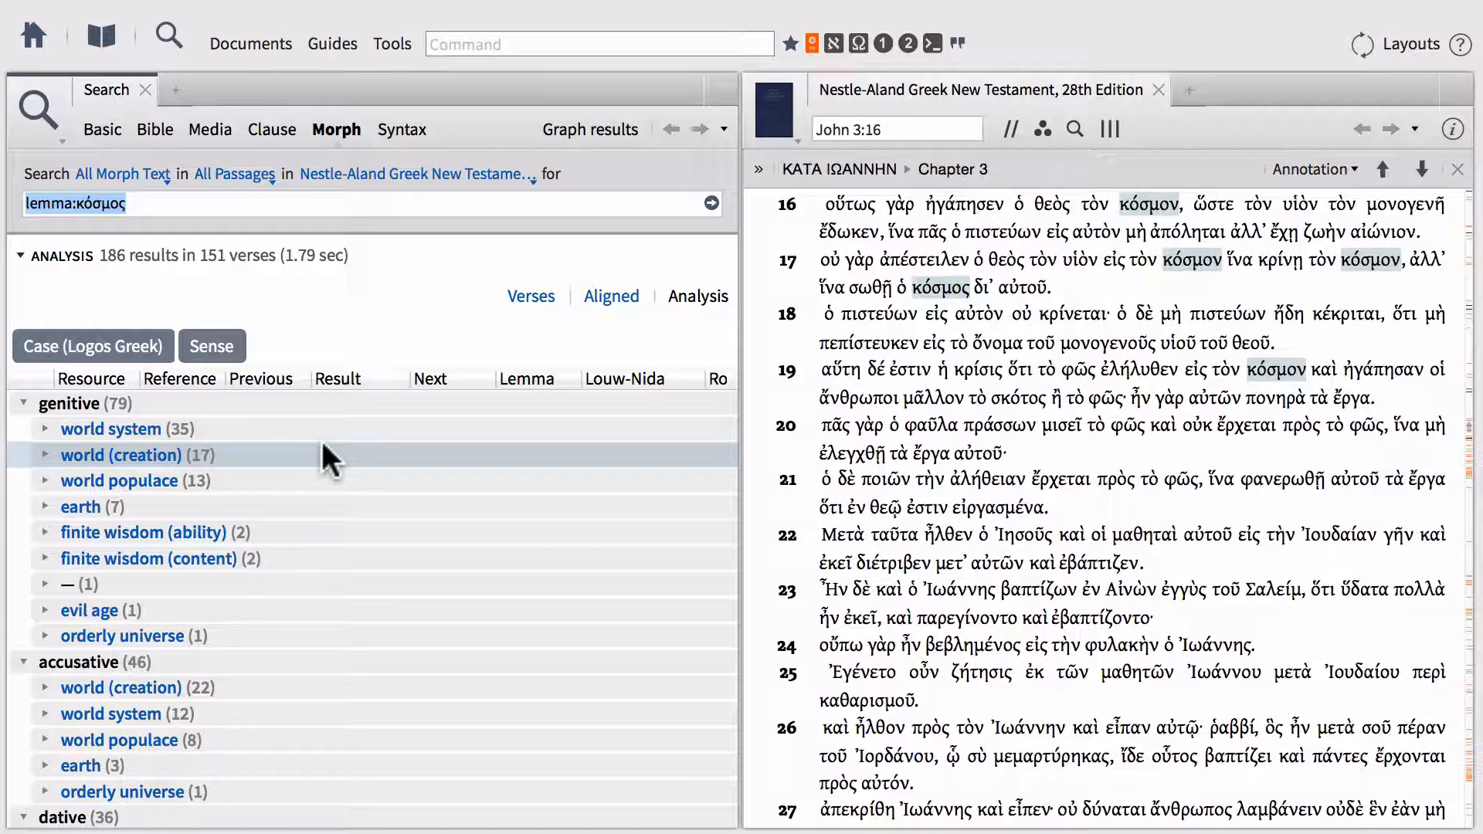